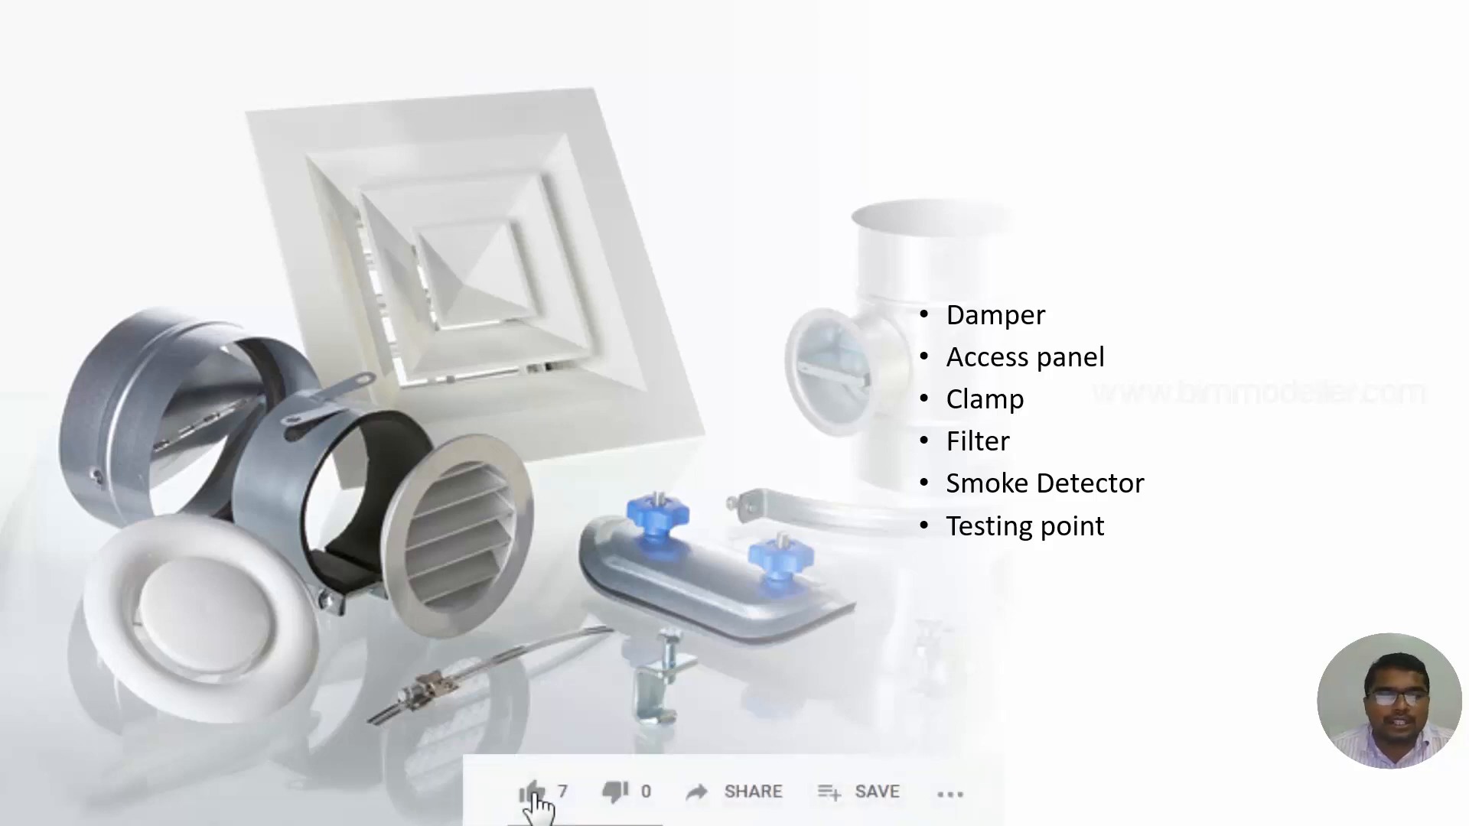
- Exit the slide show back to editing slide 73 on duct accessories
{"action": "left_click", "coordinate": [532, 792]}
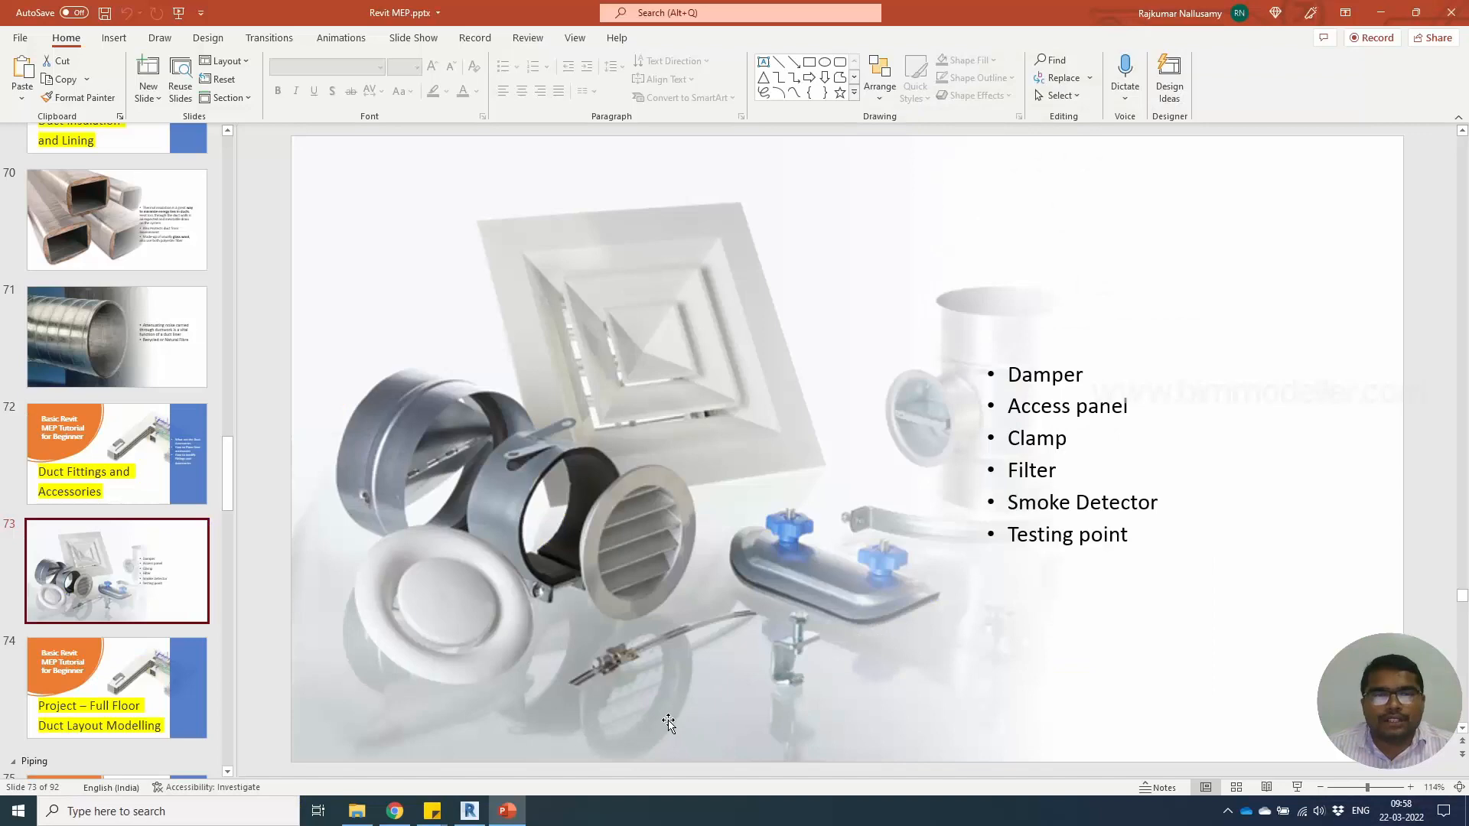
- Switch to Revit's 2 - Mech plan and select the 250×250 horizontal duct with the open end
{"action": "left_click", "coordinate": [469, 811]}
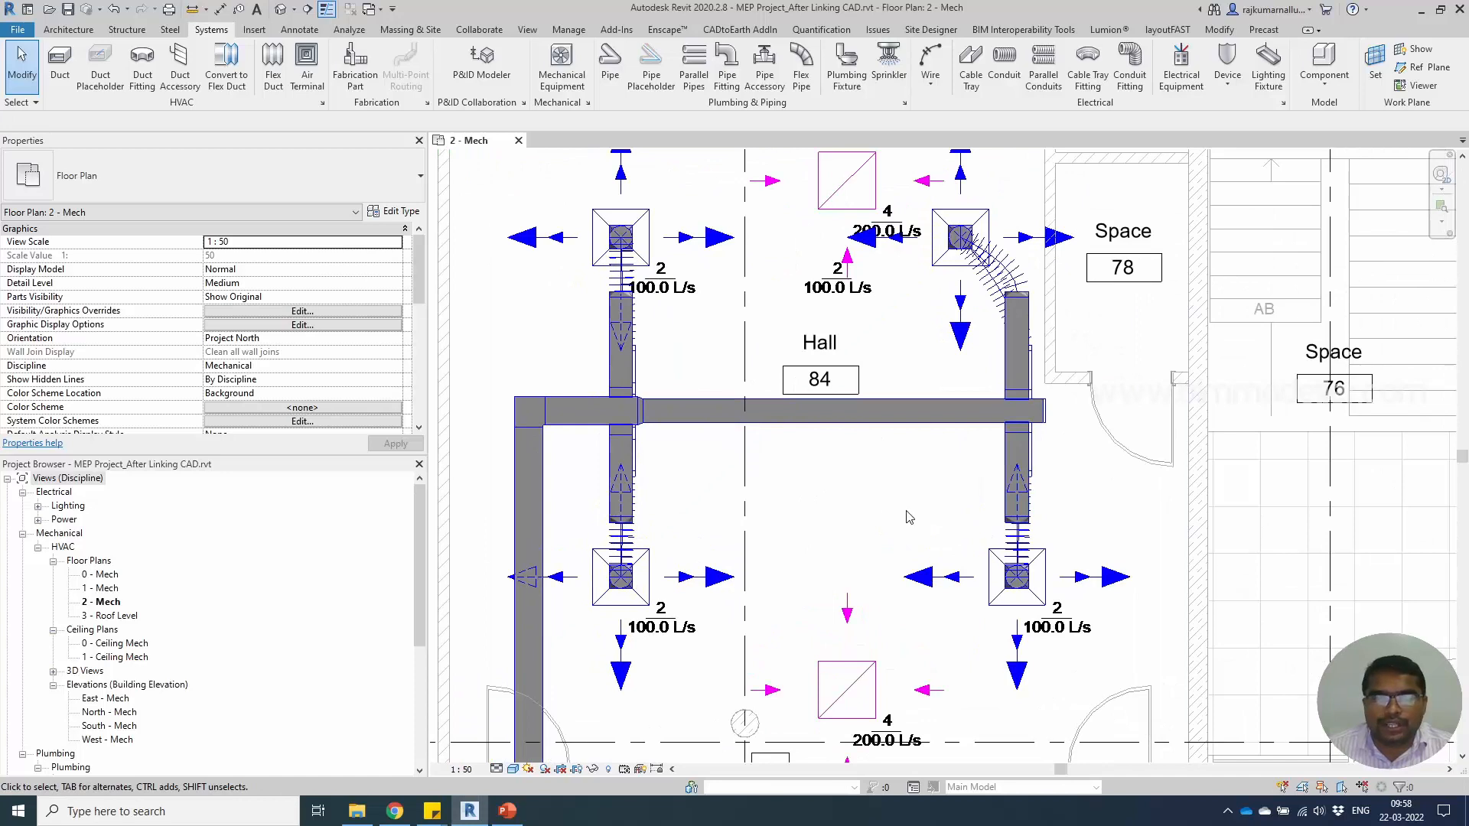
{"action": "mouse_move", "coordinate": [876, 524]}
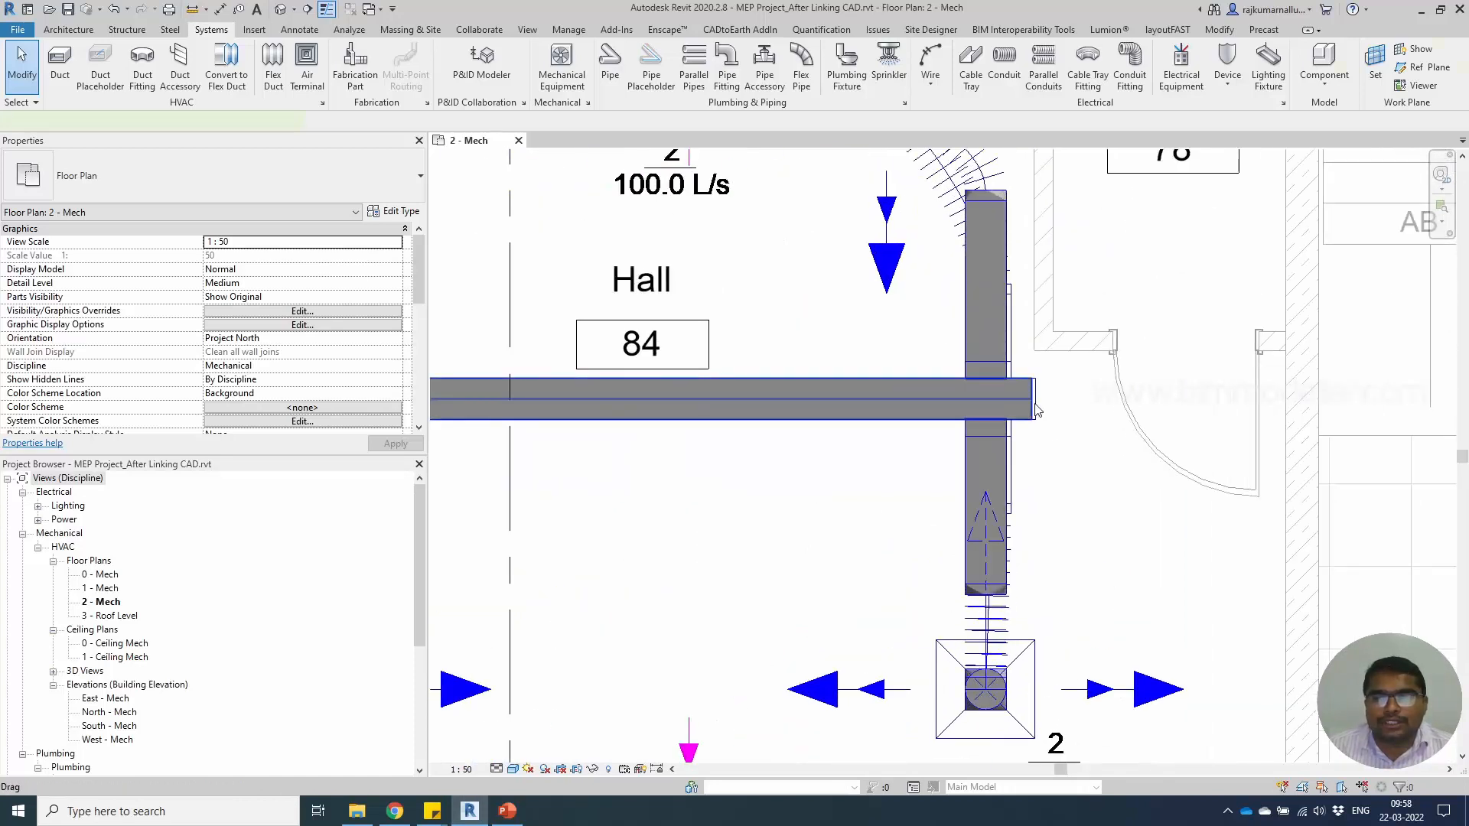
{"action": "left_click", "coordinate": [731, 397]}
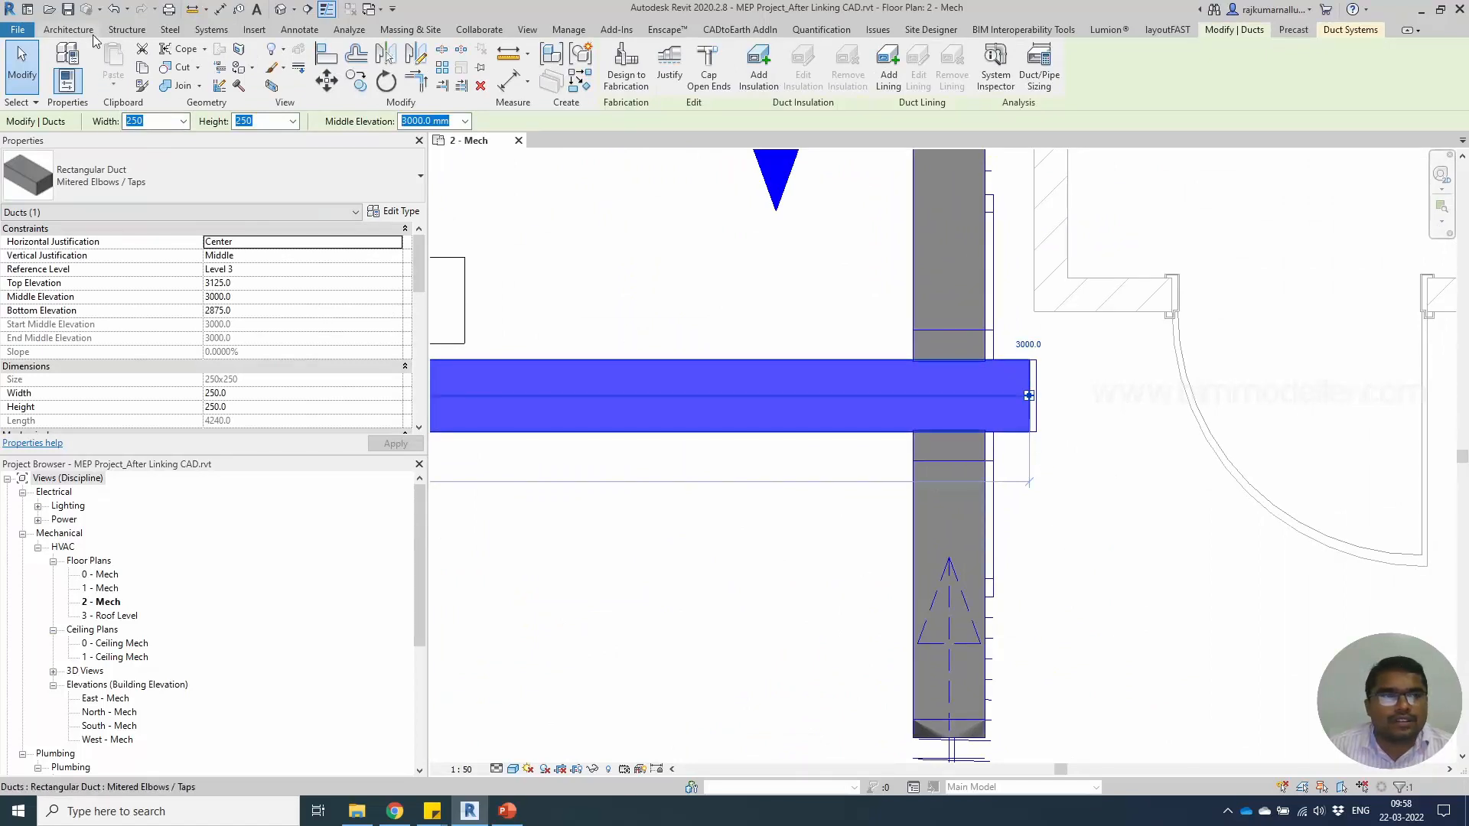
{"action": "left_click", "coordinate": [210, 29]}
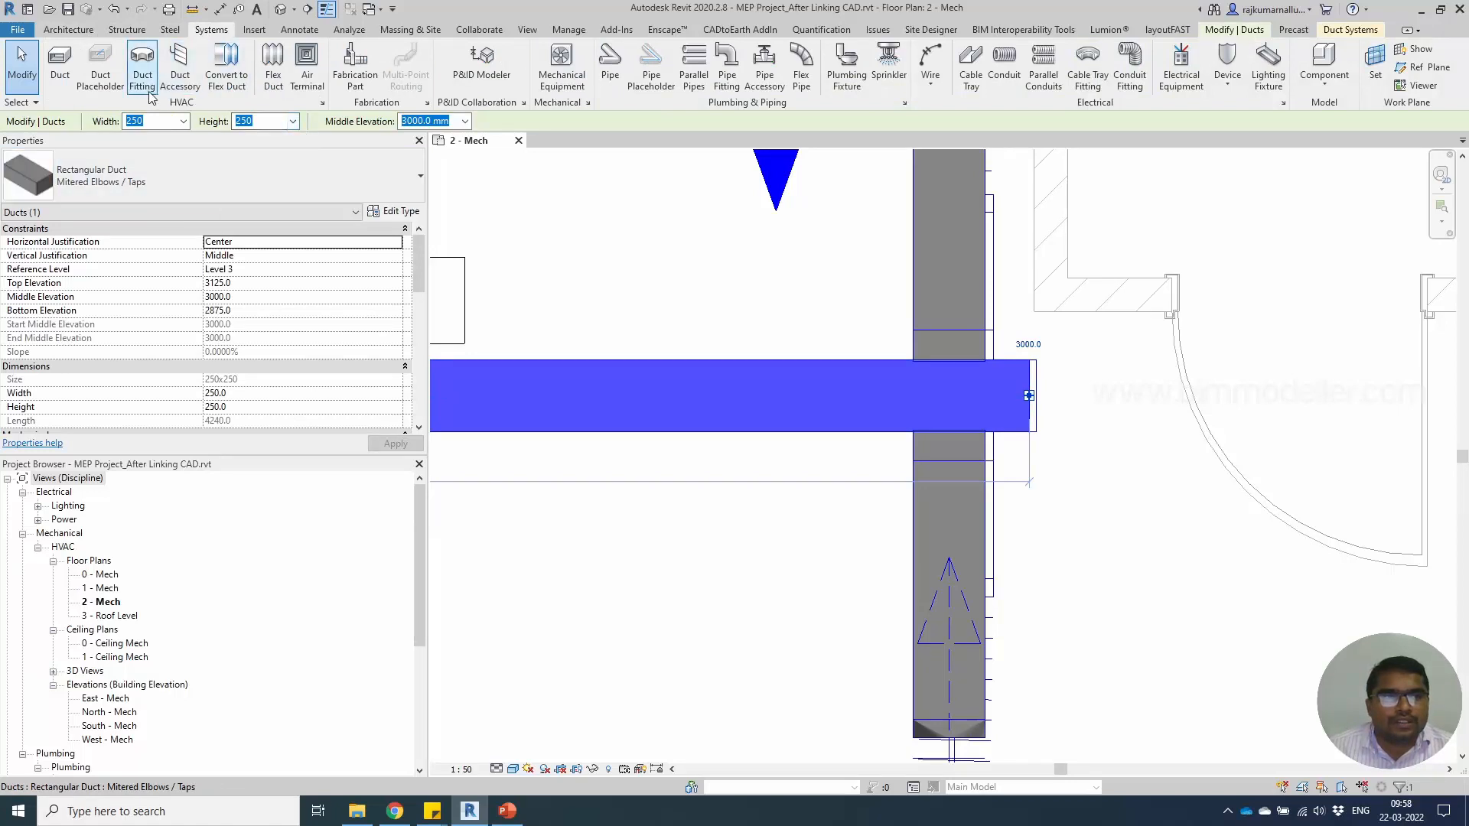
- Start a duct fitting and choose the M_Rectangular Endcap Standard type by searching 'ca'
{"action": "left_click", "coordinate": [141, 66]}
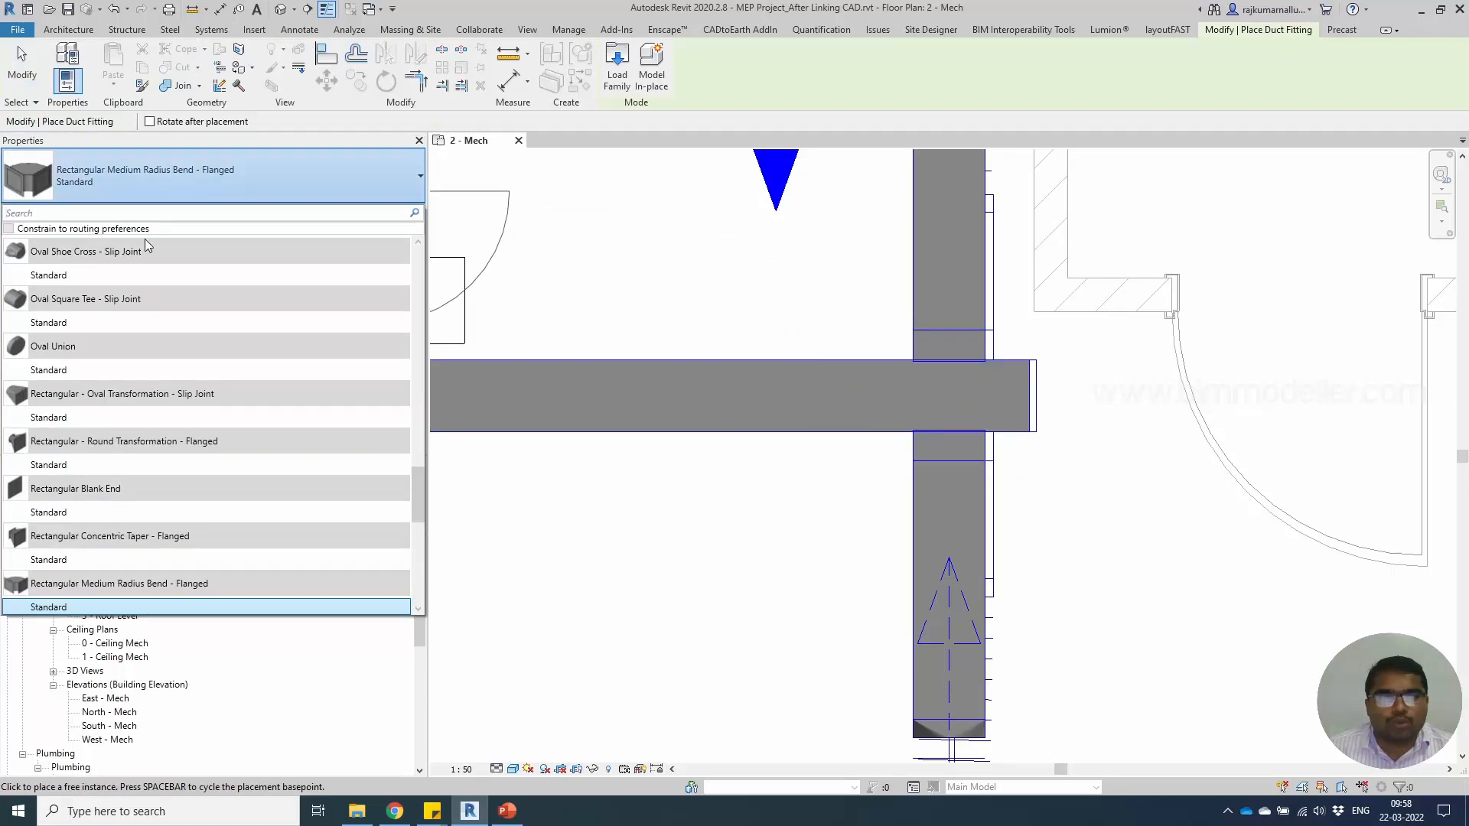
{"action": "left_click", "coordinate": [93, 274]}
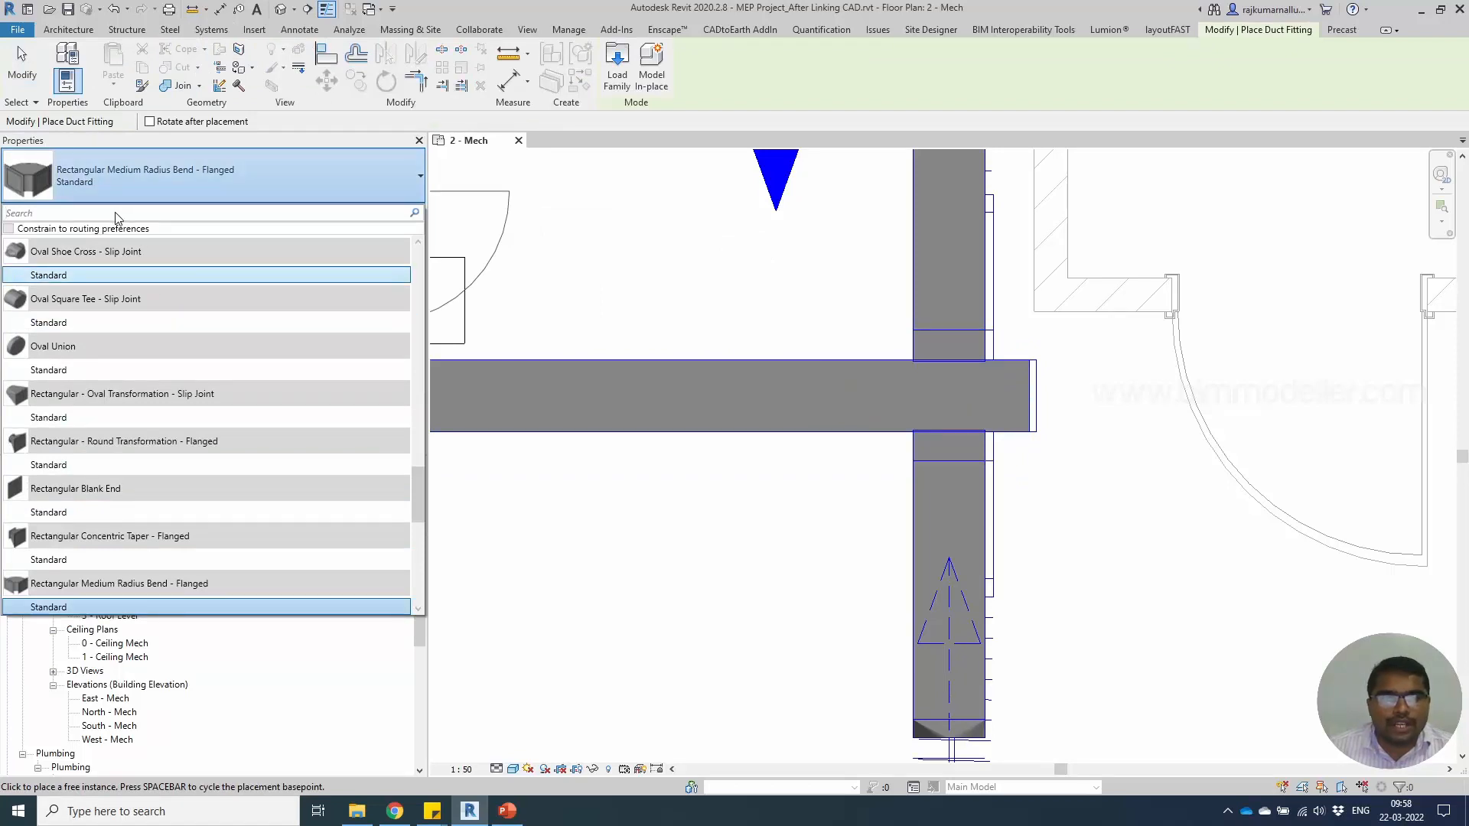
{"action": "type", "text": "cap"}
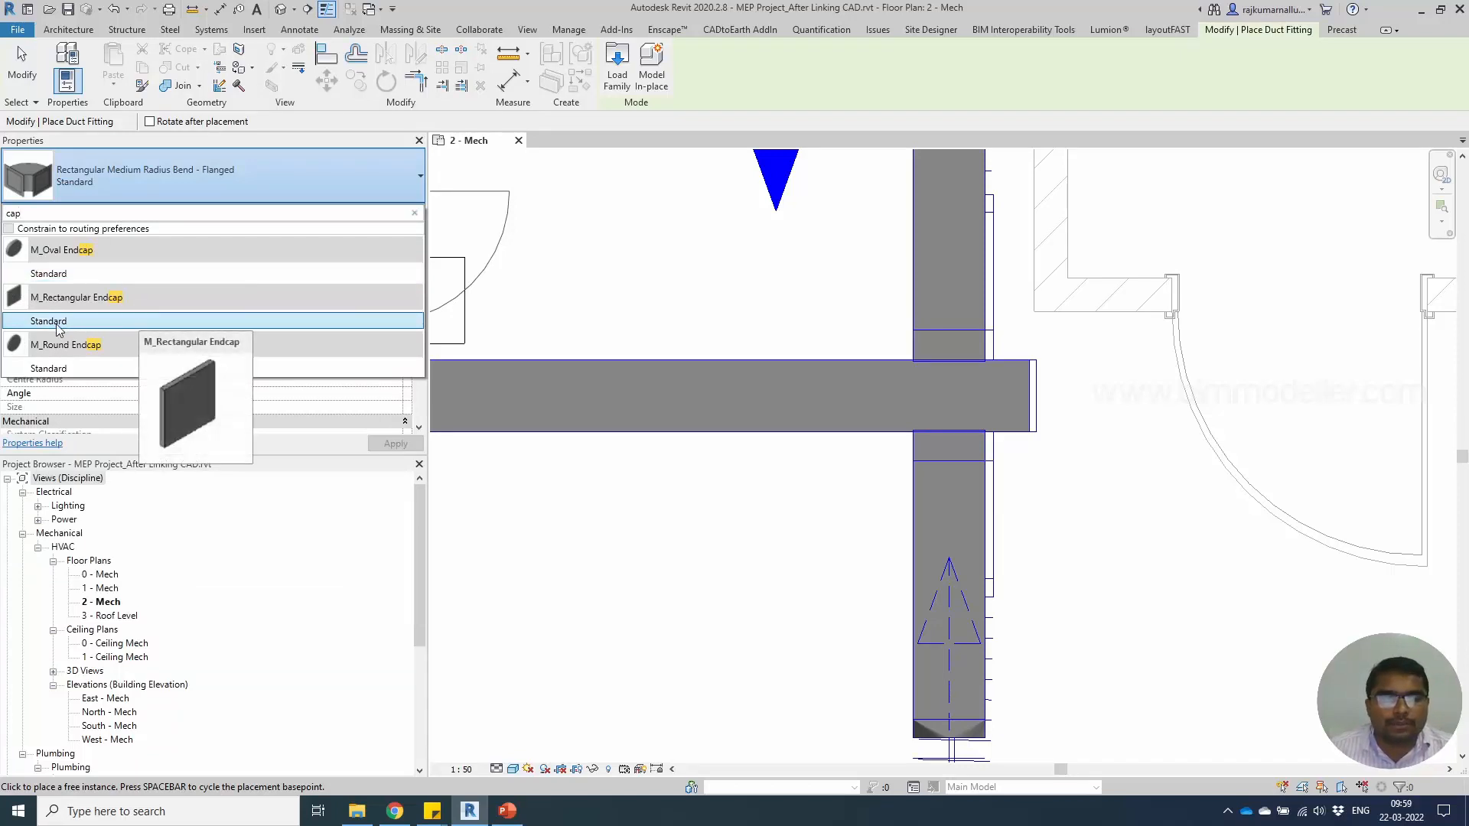
{"action": "left_click", "coordinate": [49, 322]}
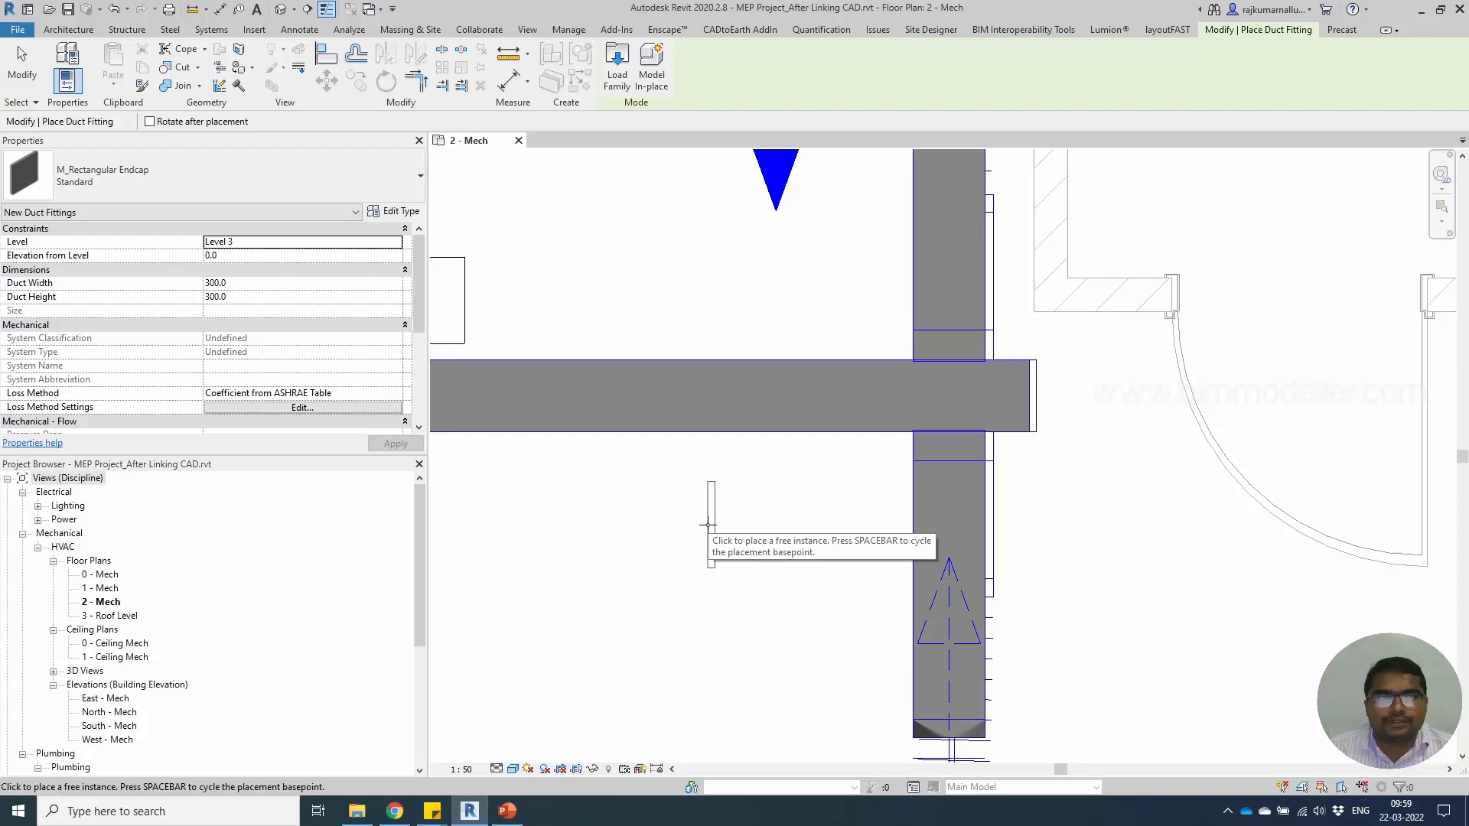
{"action": "mouse_move", "coordinate": [172, 178]}
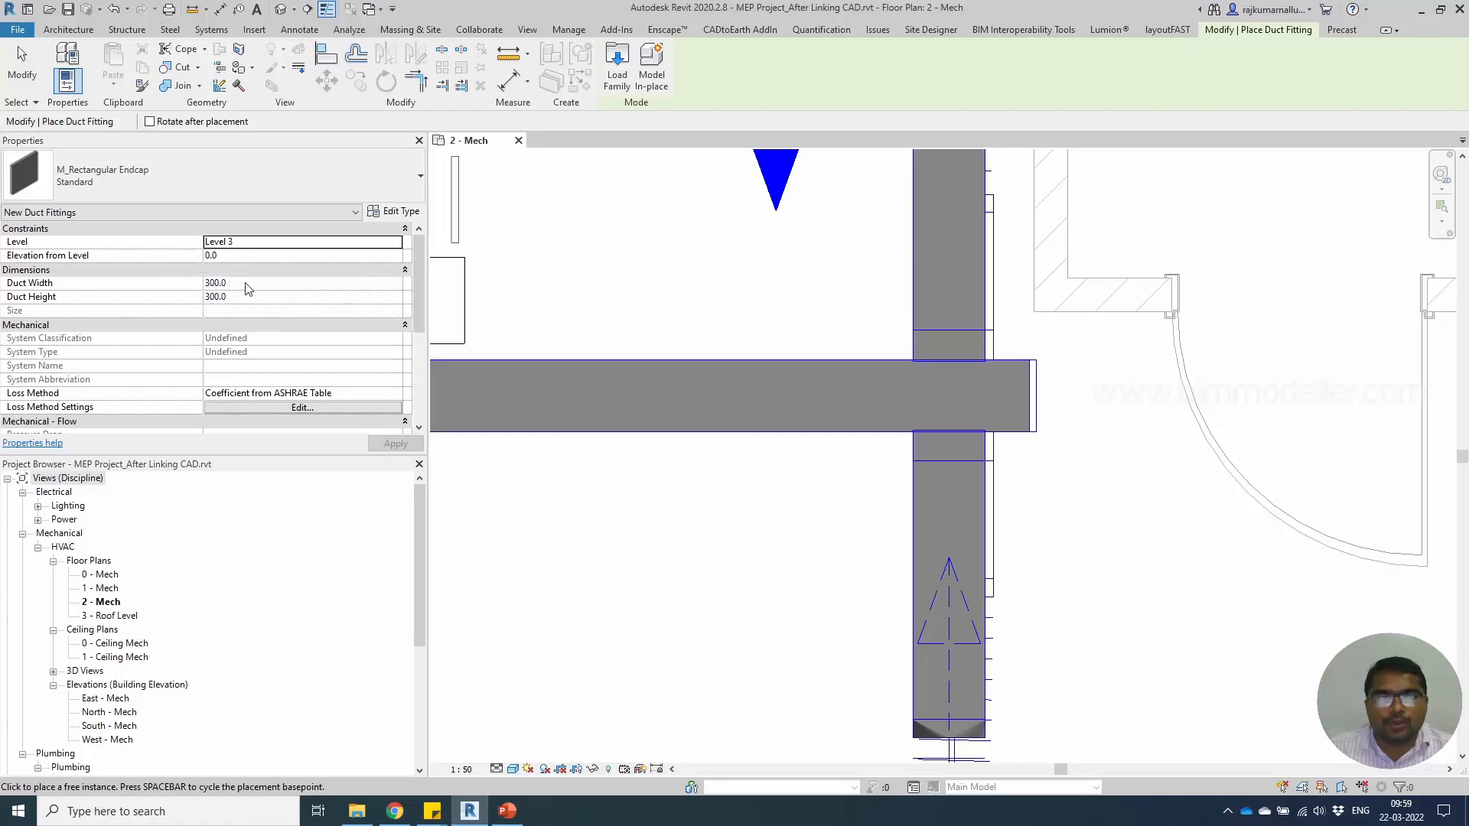
{"action": "mouse_move", "coordinate": [1031, 398]}
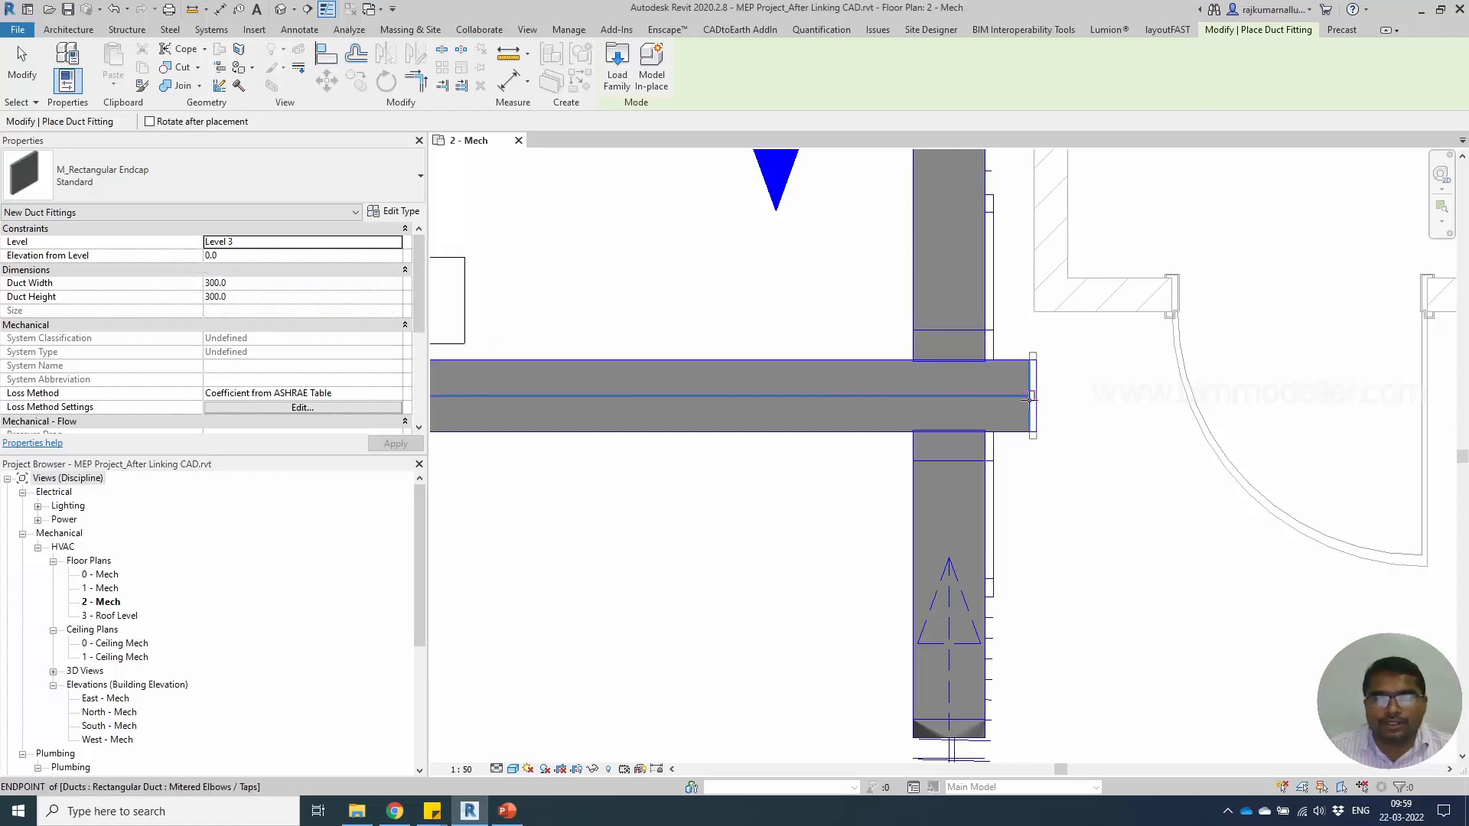
{"action": "mouse_move", "coordinate": [1031, 397]}
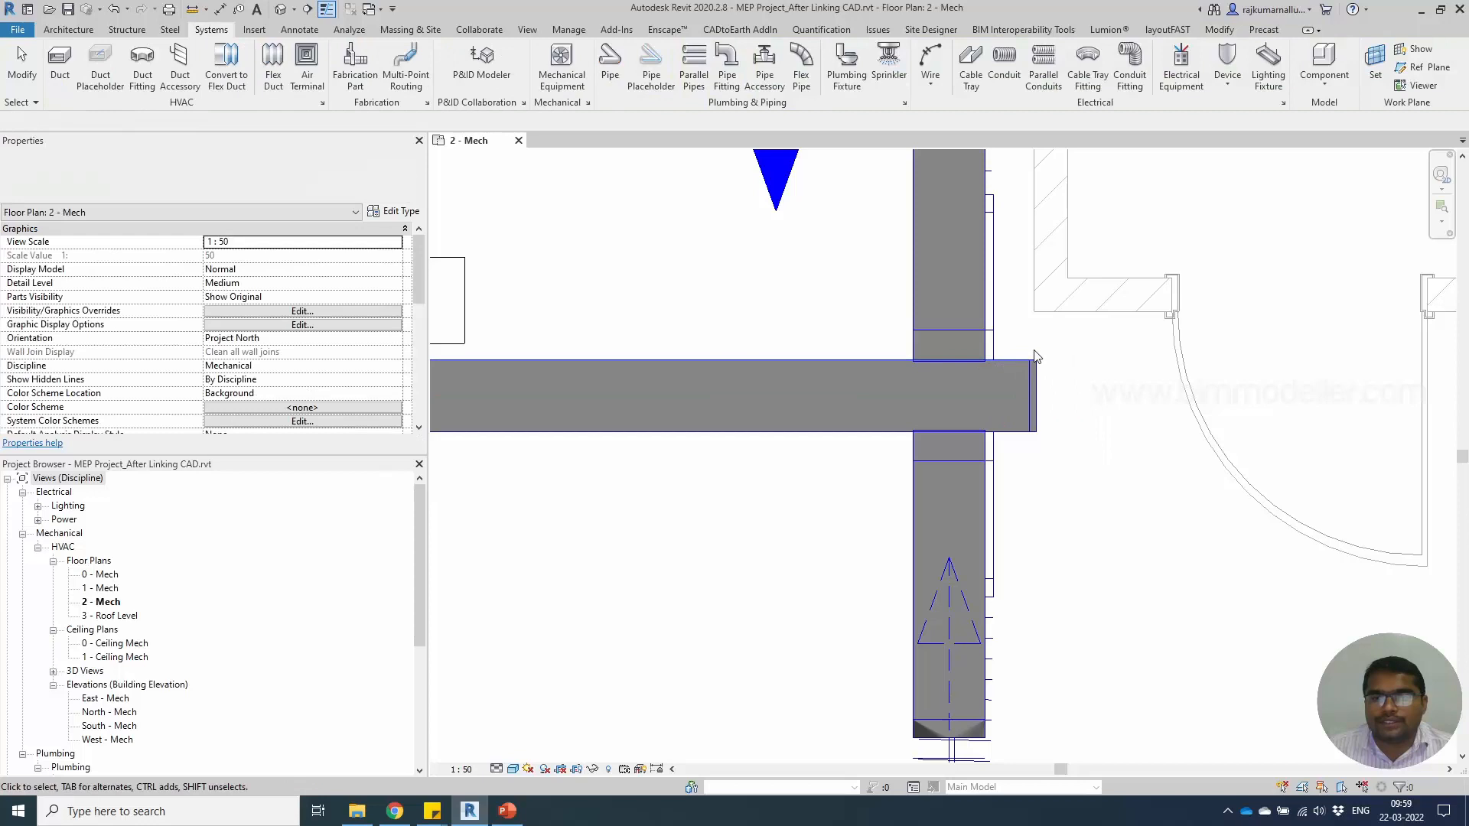
- Cap the horizontal duct's open end and bring the vertical duct at the lower wall into view
{"action": "left_click", "coordinate": [731, 393]}
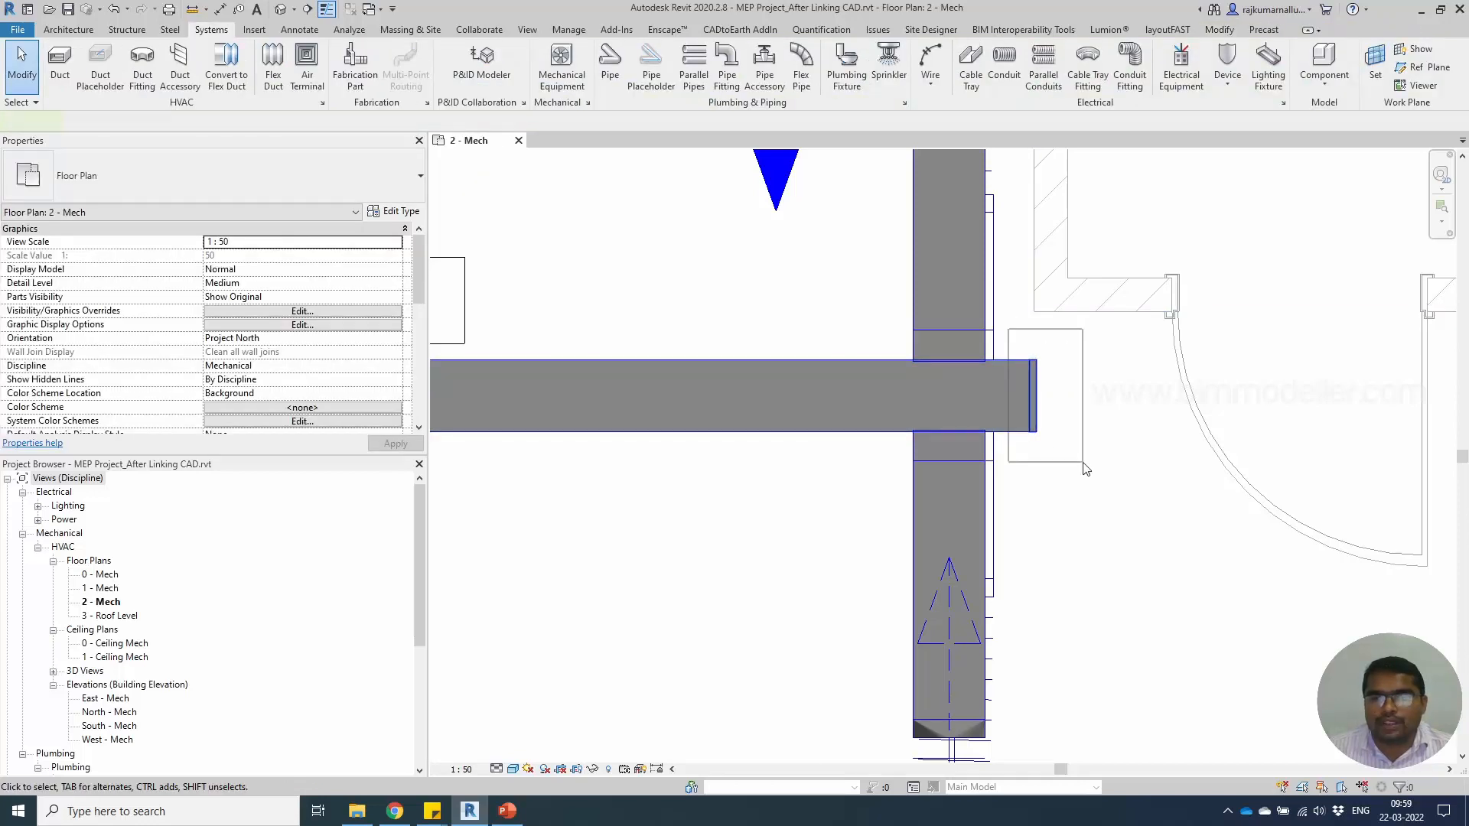
{"action": "left_click", "coordinate": [1025, 396]}
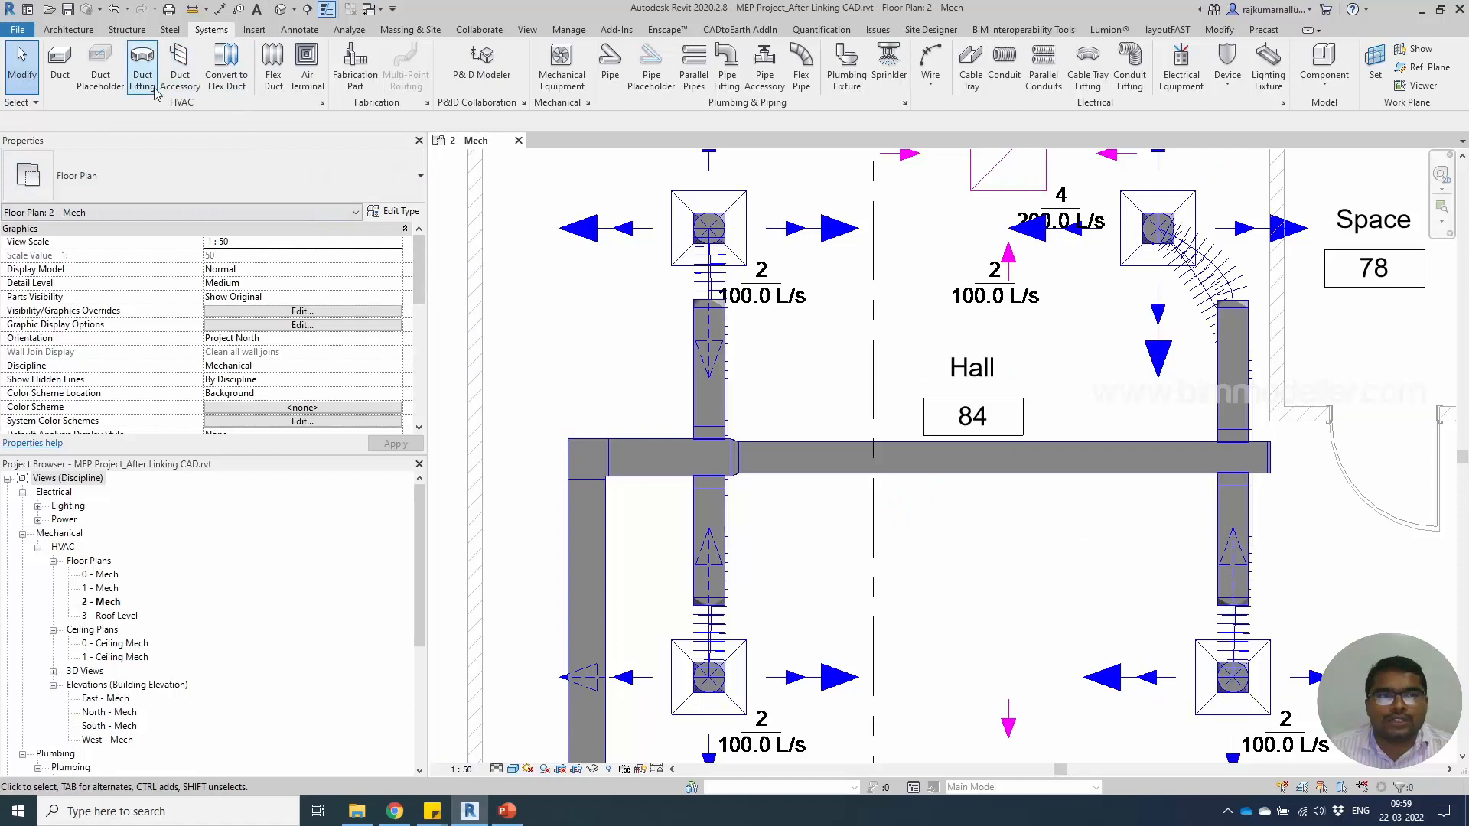
{"action": "left_click", "coordinate": [142, 67]}
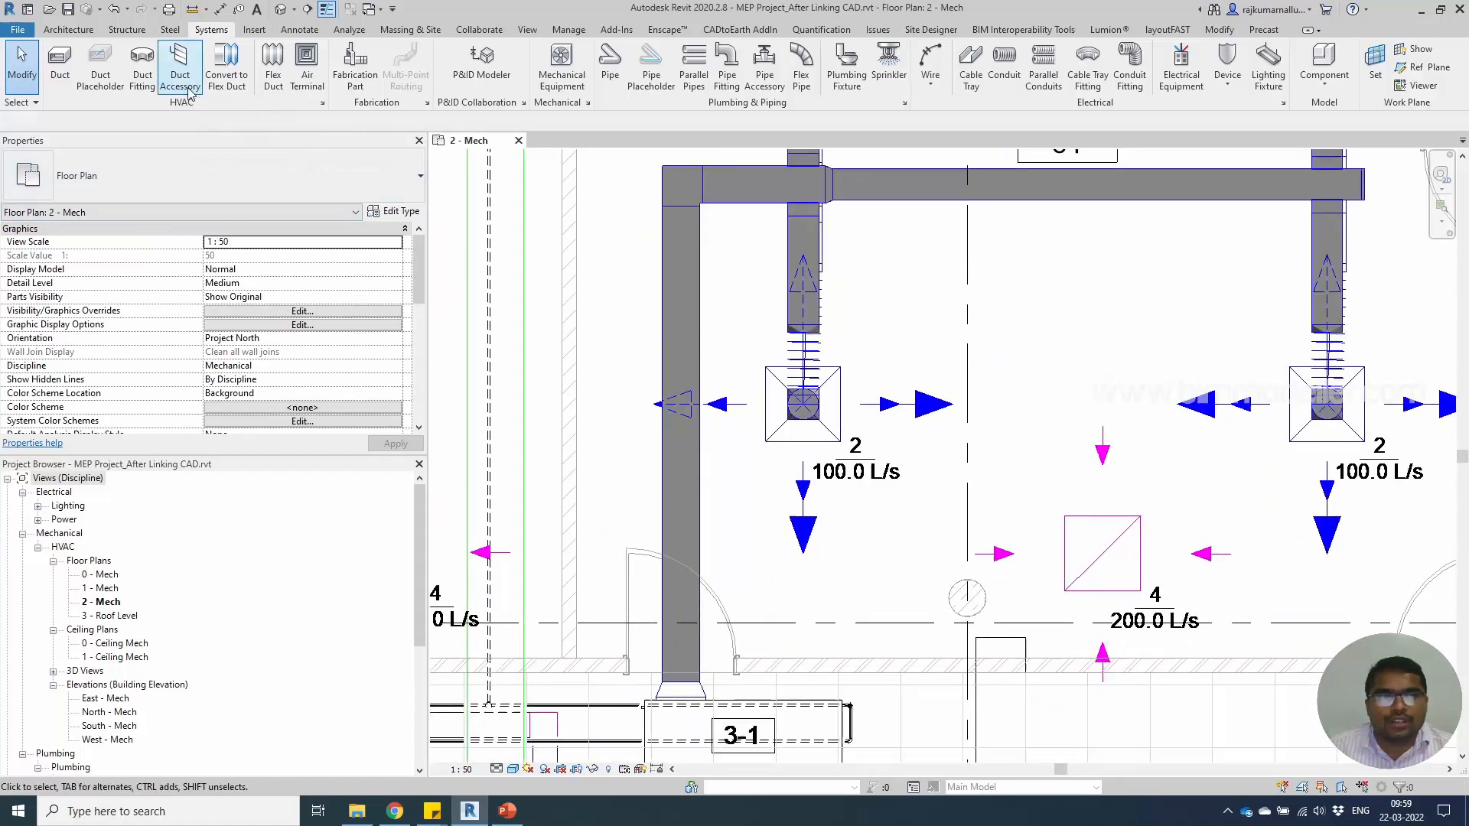
- Start placing a duct accessory near the vertical duct
{"action": "left_click", "coordinate": [180, 66]}
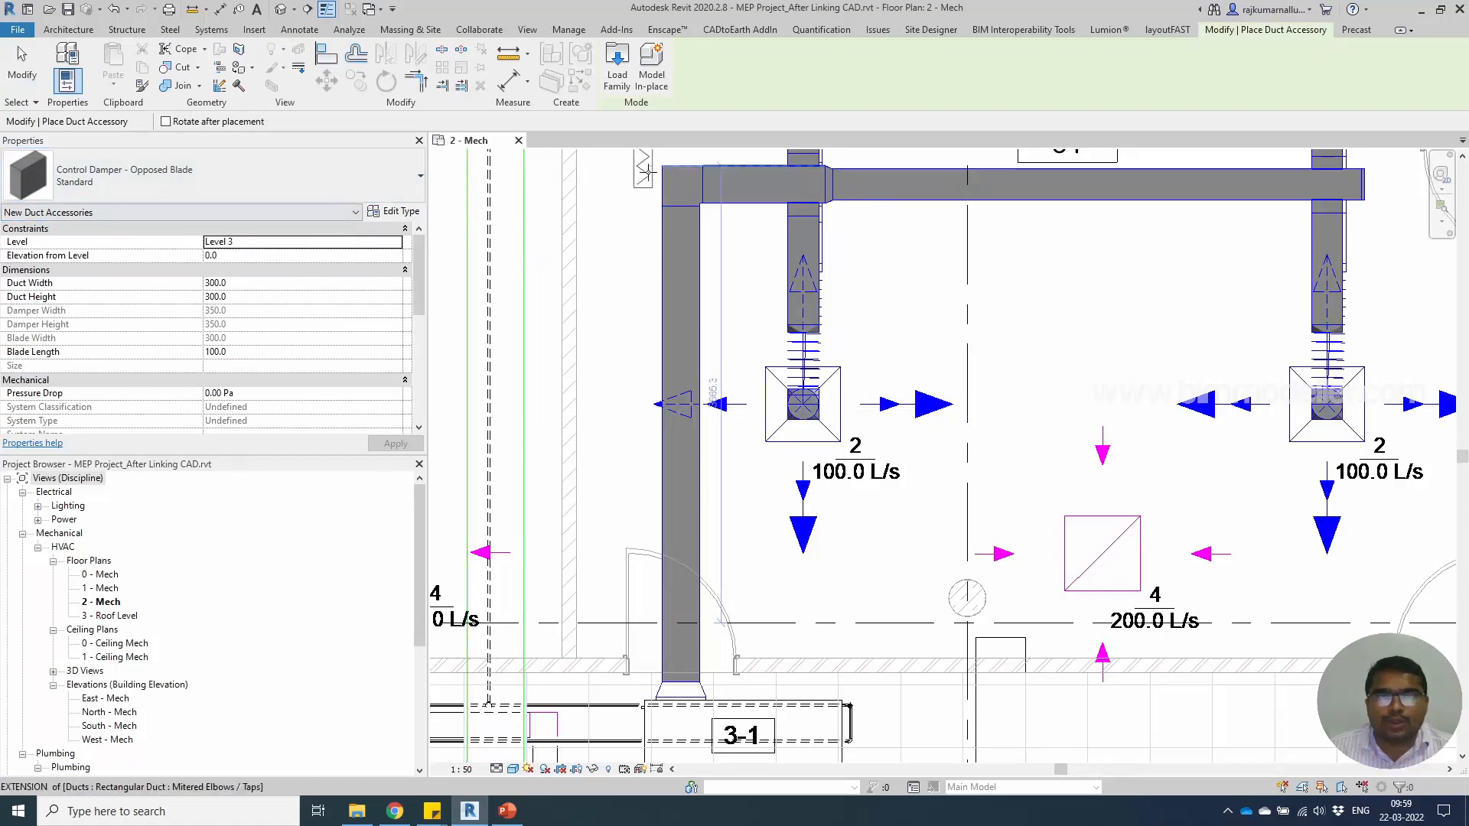
{"action": "mouse_move", "coordinate": [618, 63]}
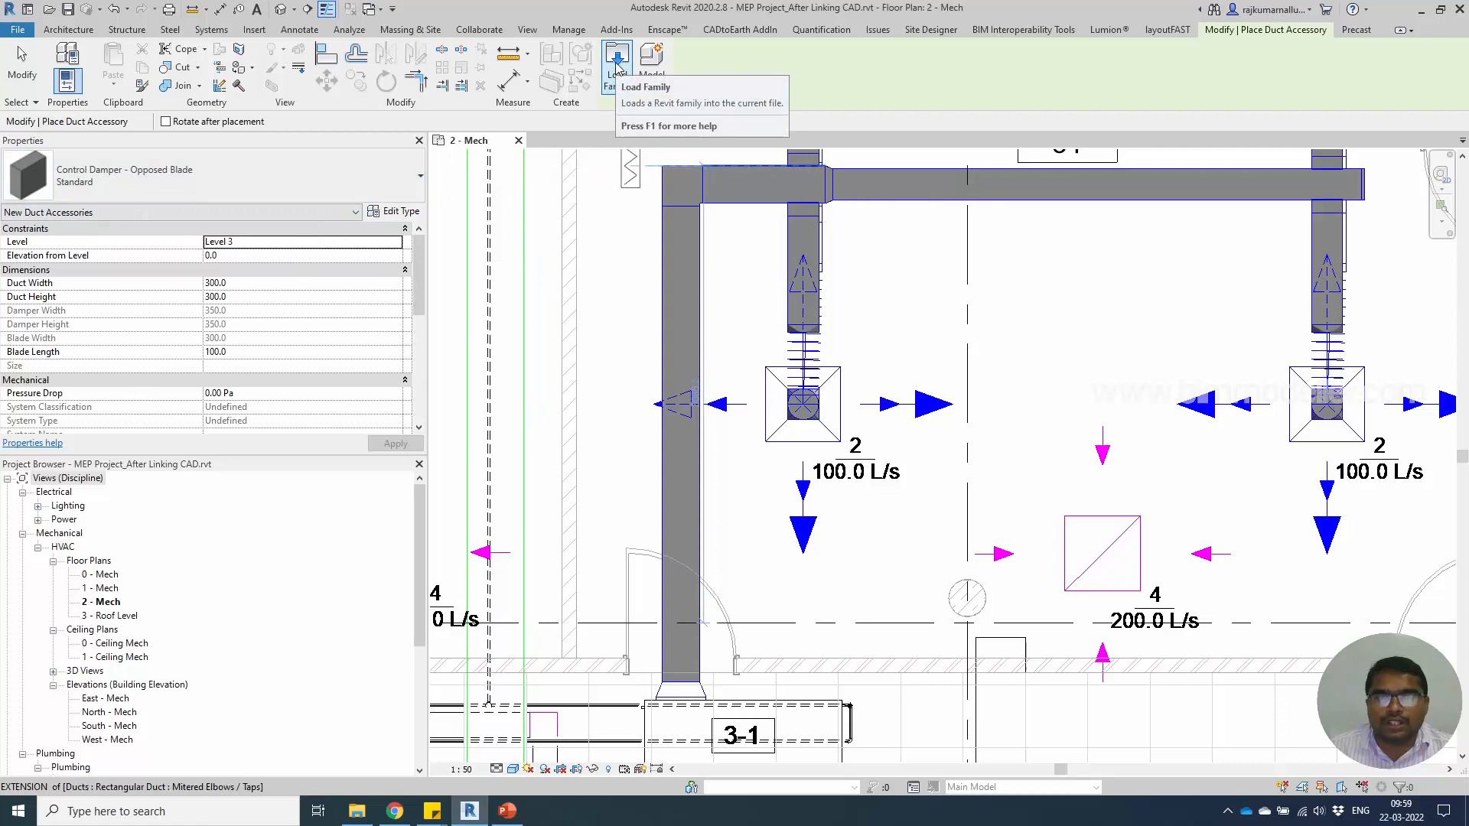
- In Load Family, browse Duct > Accessories > Filters and preview the M_Filter - Bag family
{"action": "left_click", "coordinate": [616, 71]}
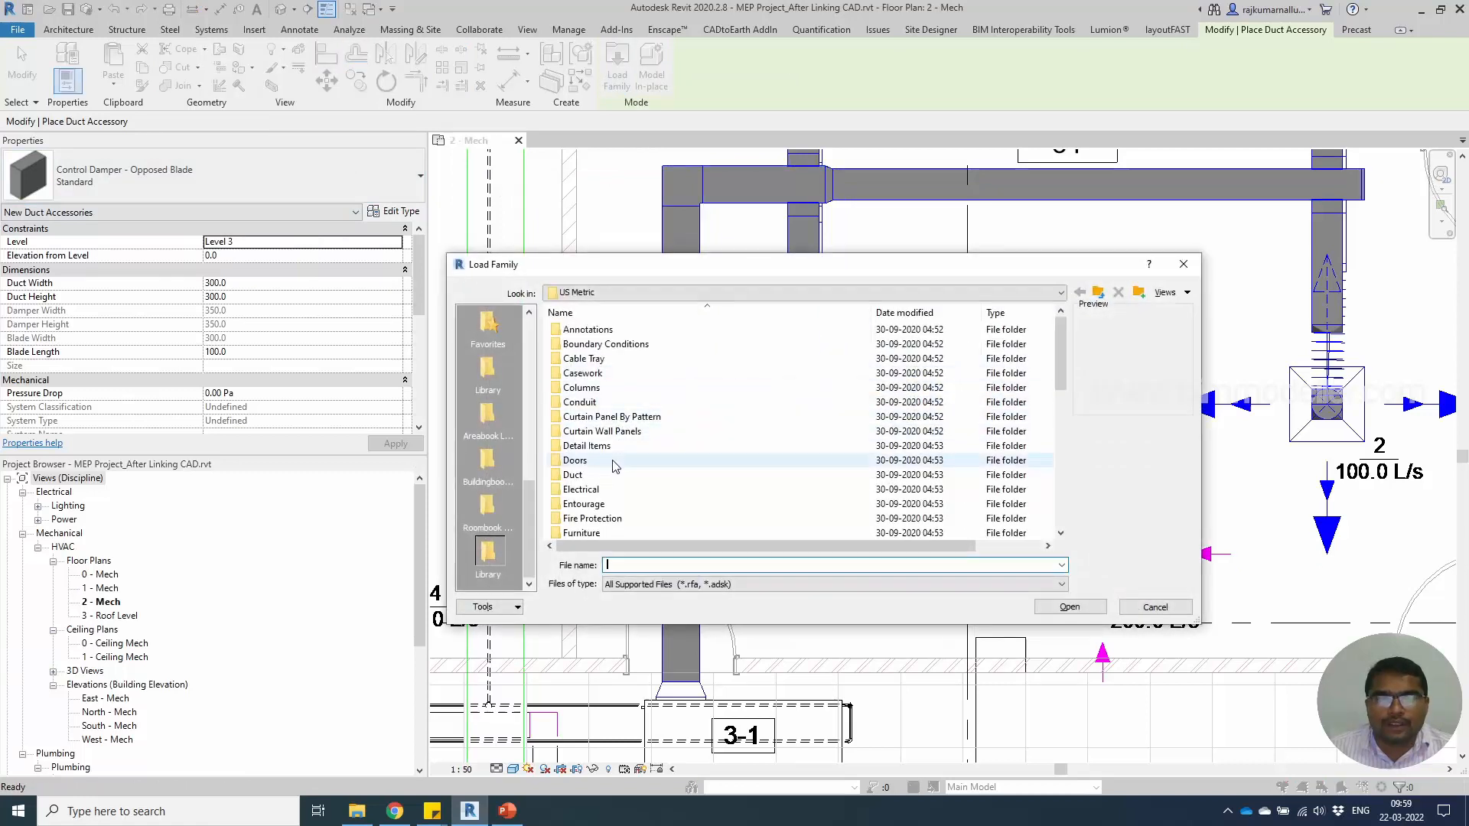
{"action": "left_click", "coordinate": [572, 475]}
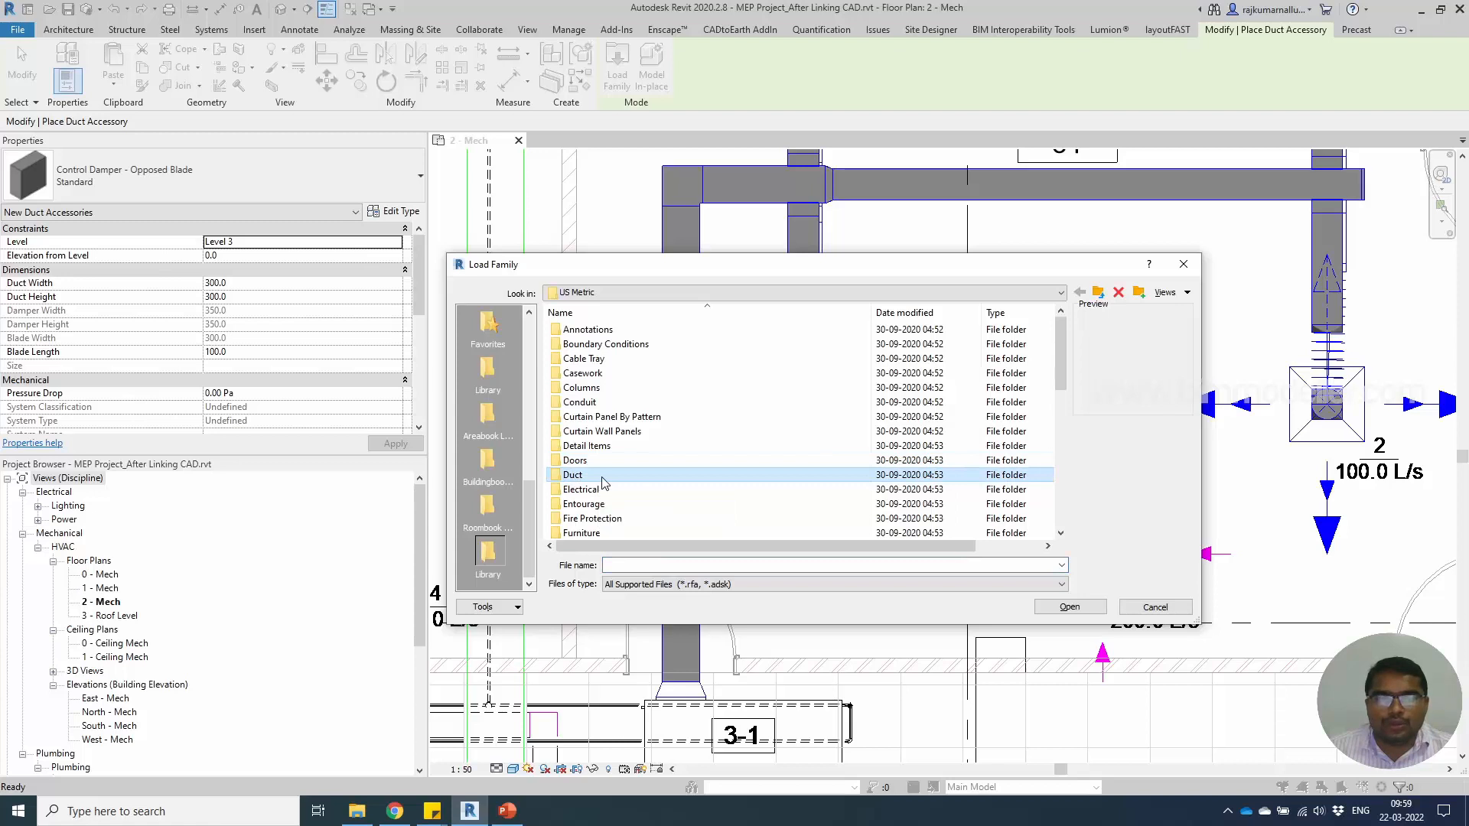
{"action": "double_click", "coordinate": [572, 474]}
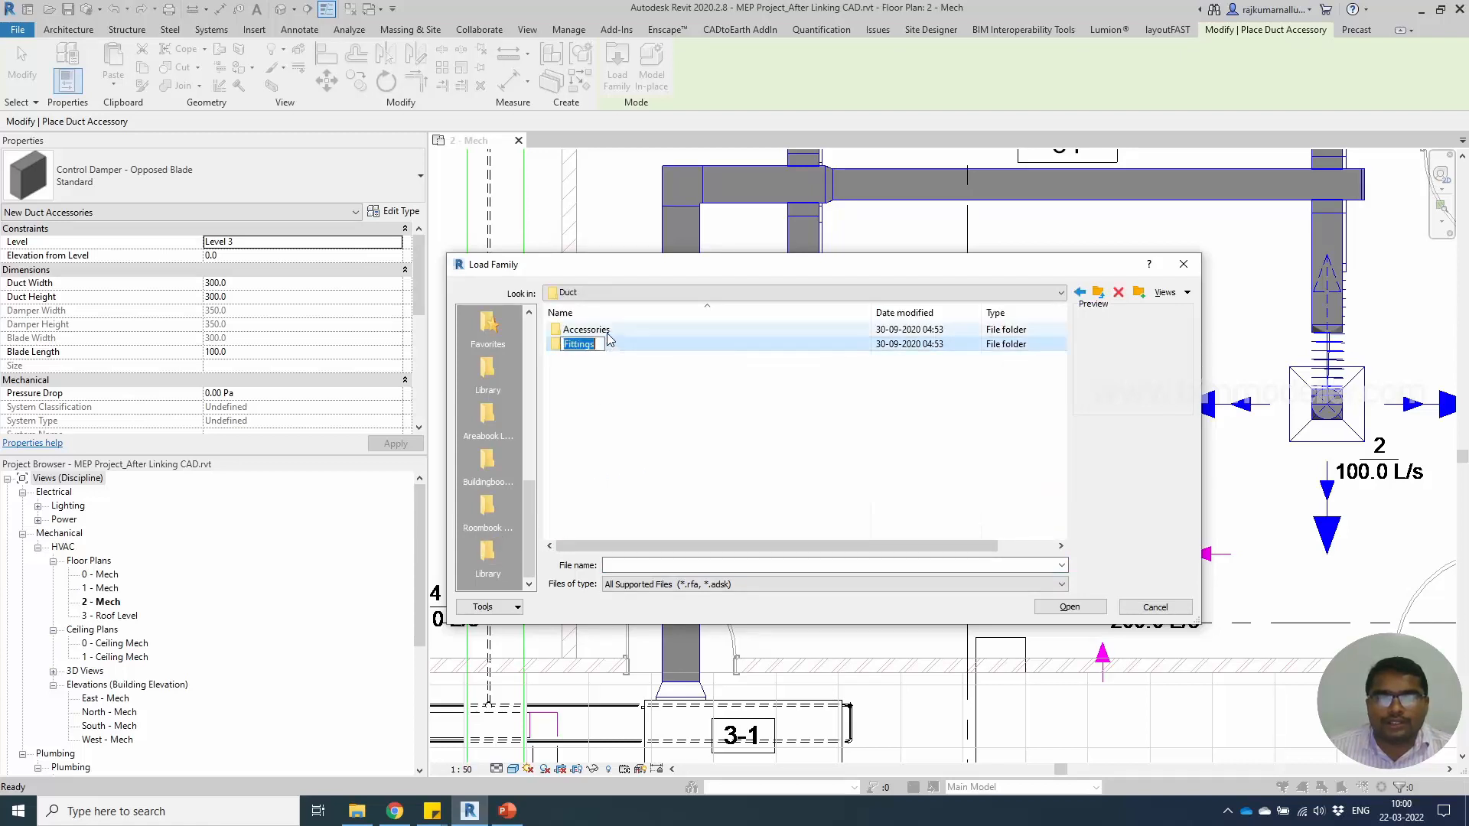
{"action": "double_click", "coordinate": [585, 329]}
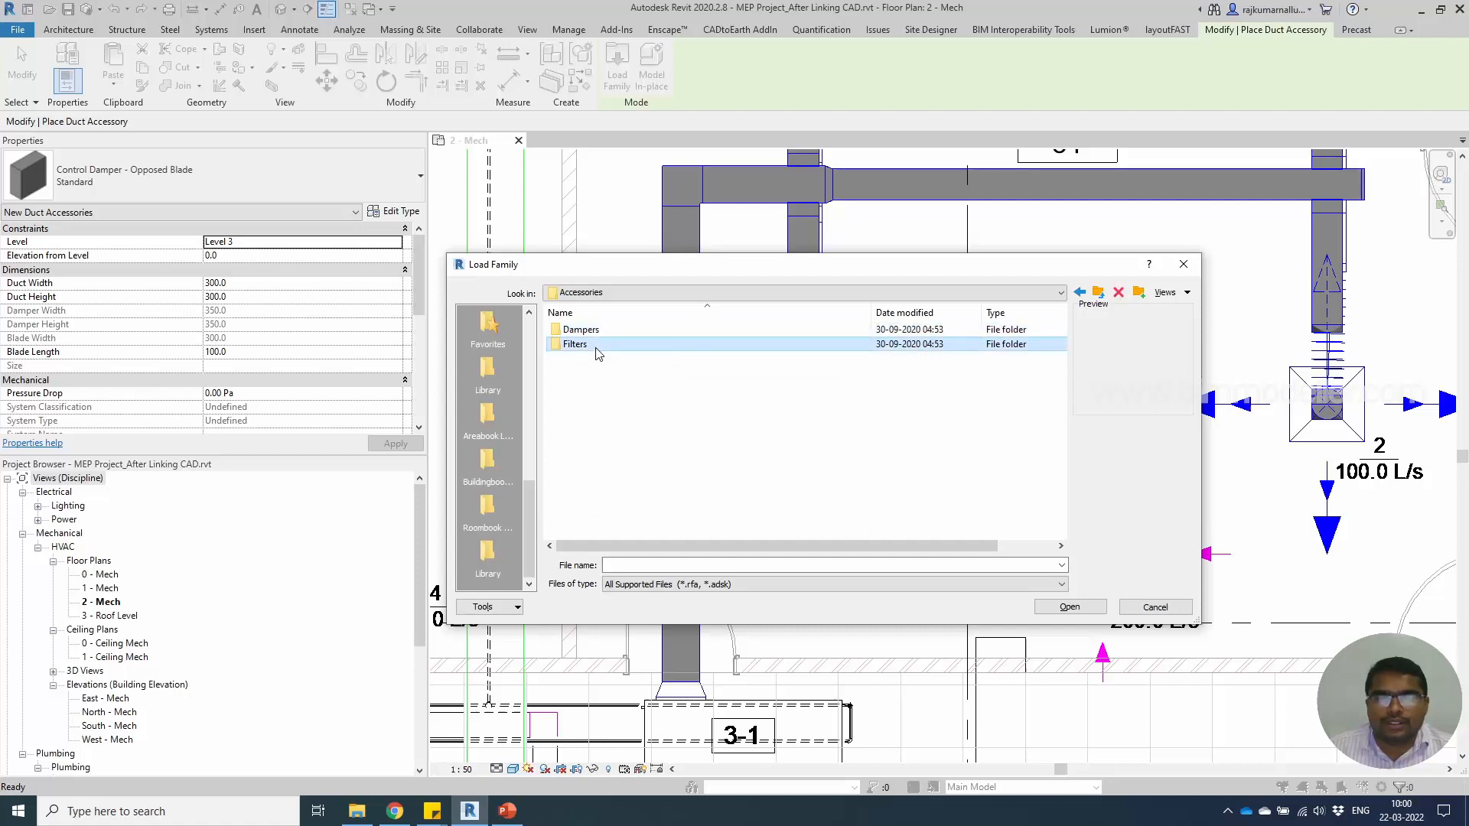
{"action": "double_click", "coordinate": [574, 343]}
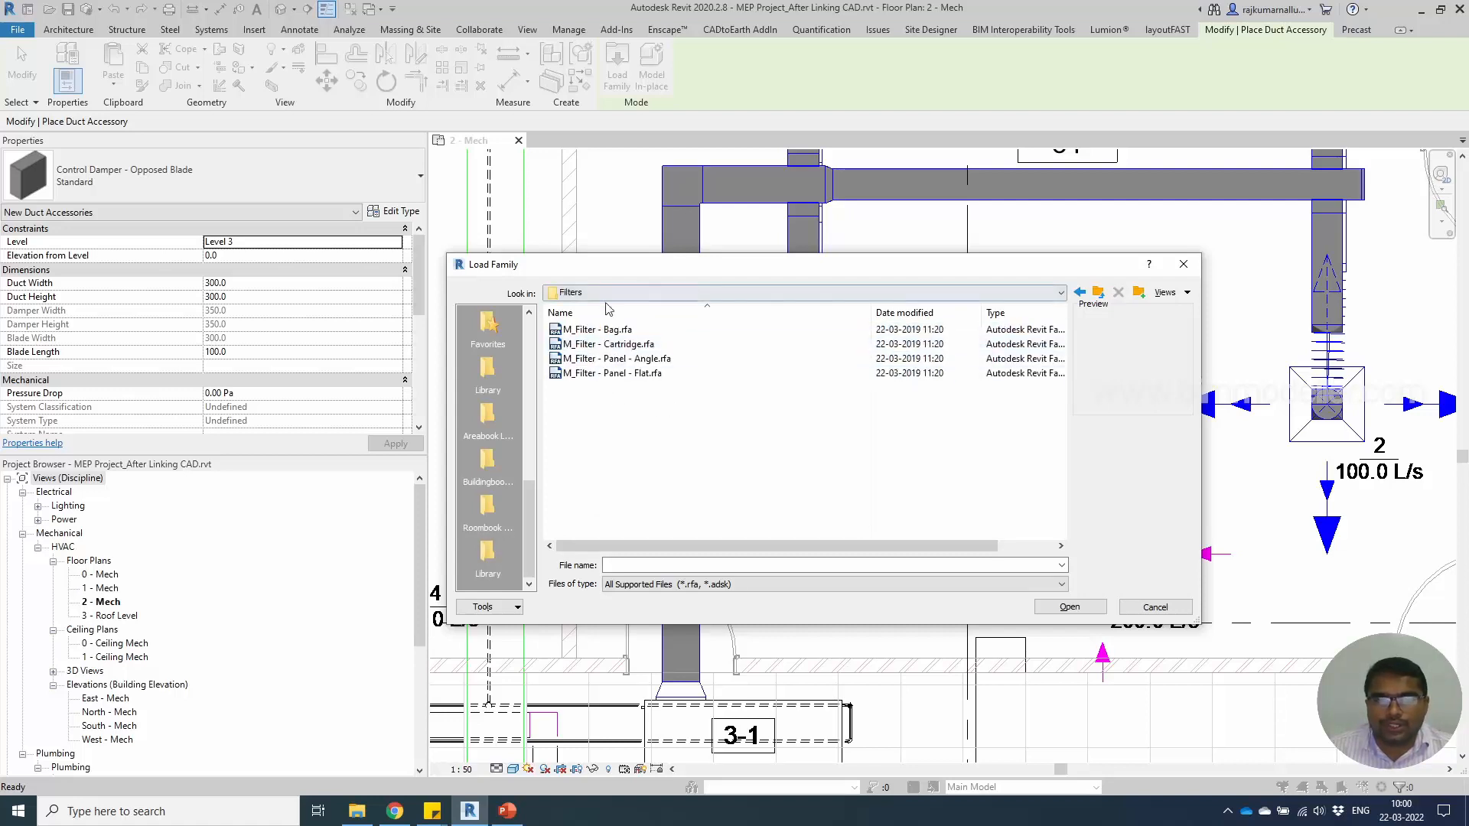
{"action": "left_click", "coordinate": [618, 343]}
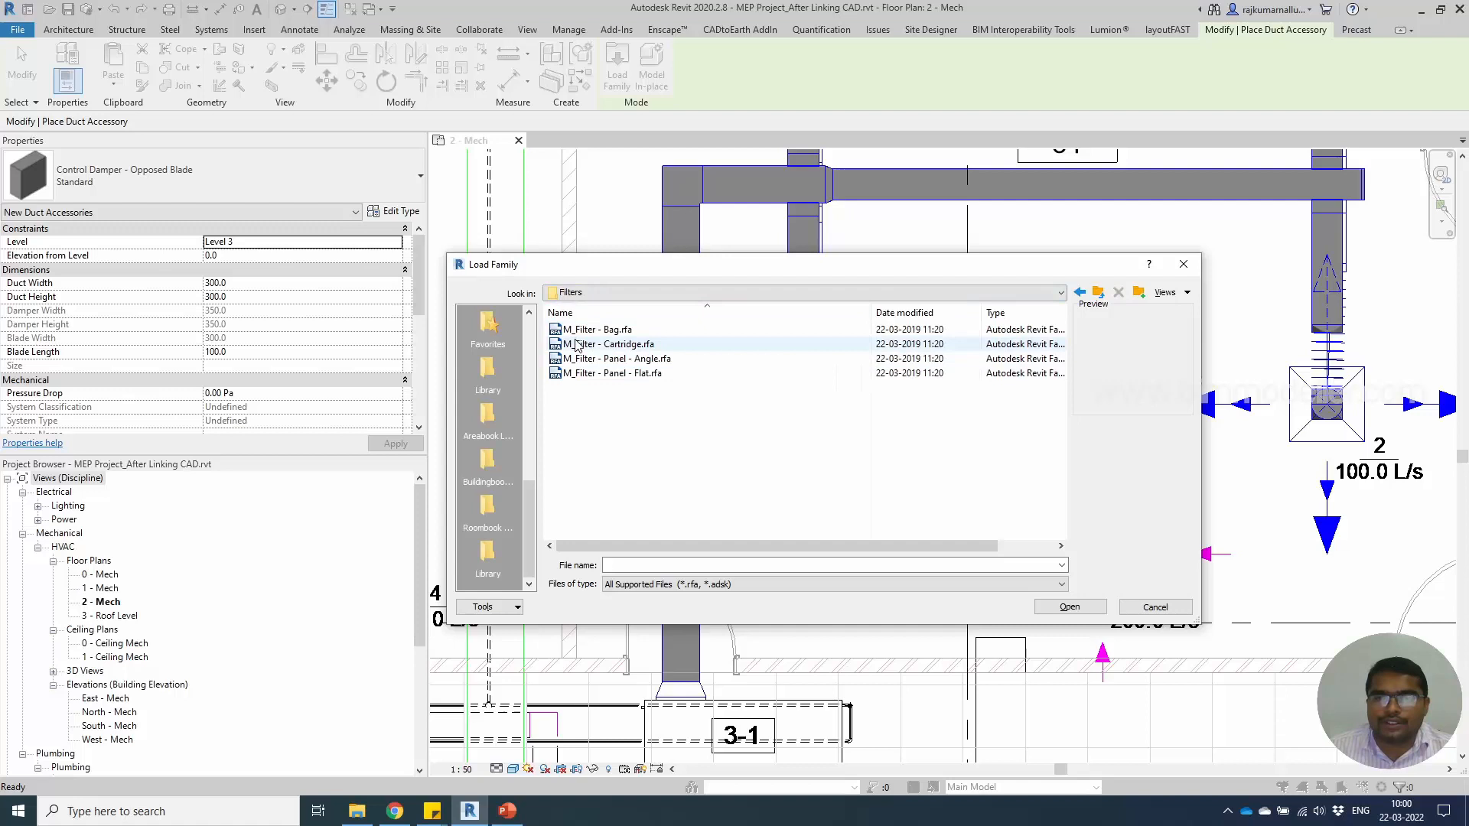
{"action": "left_click", "coordinate": [597, 329]}
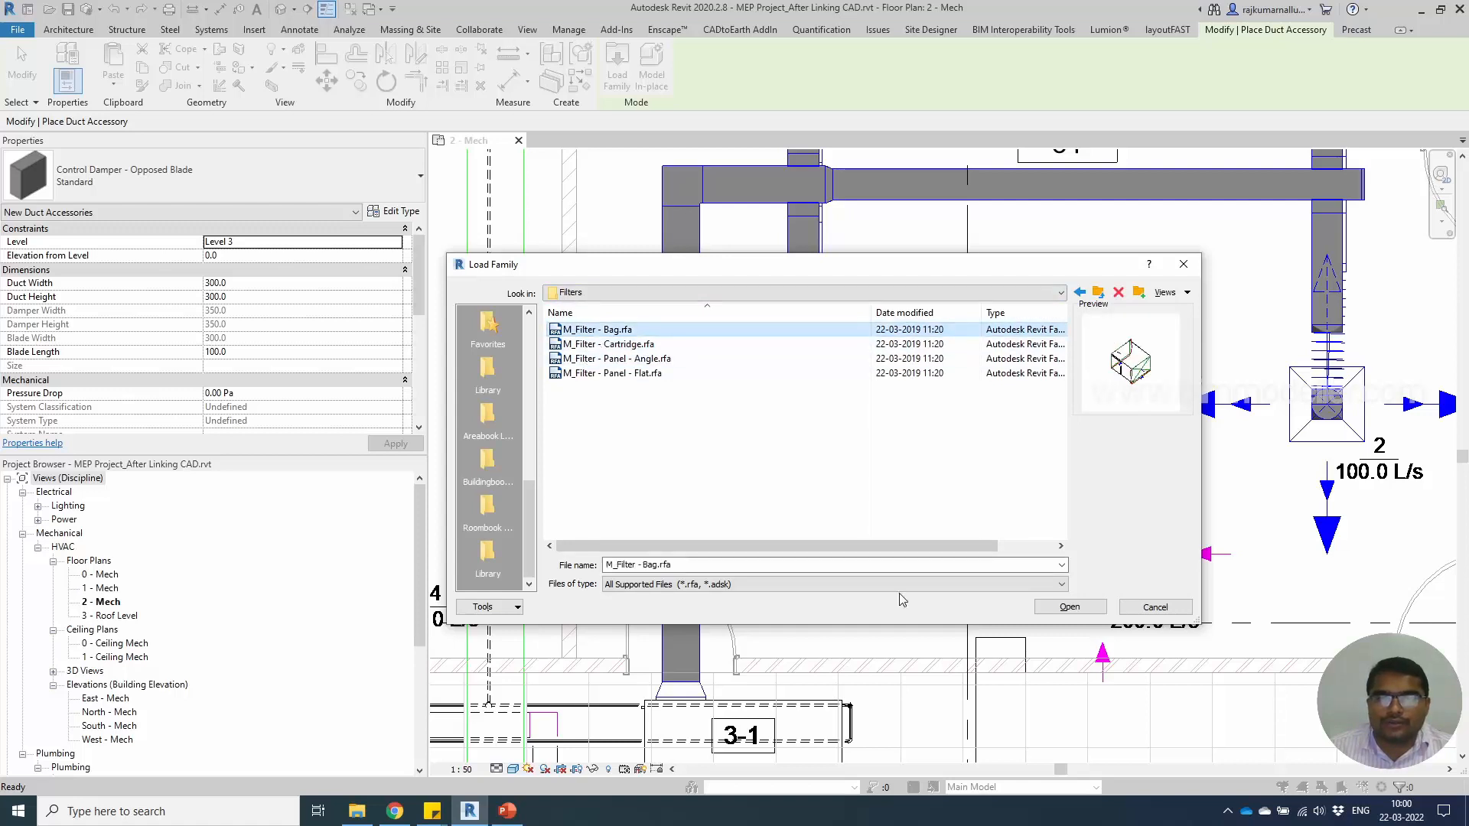
{"action": "left_click", "coordinate": [1068, 606]}
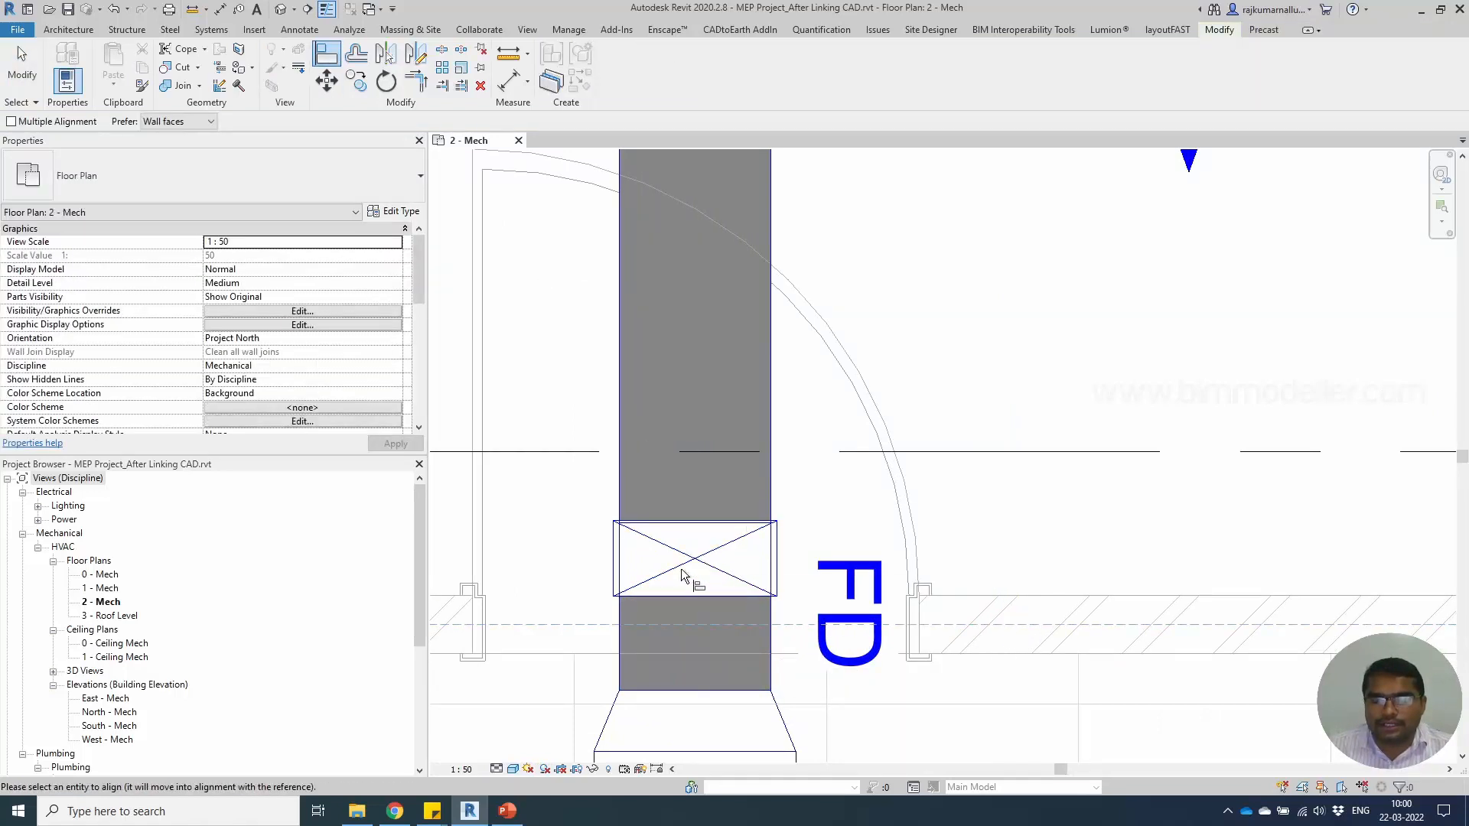
- Align the 300×250 fire damper to the wall face and review the Hall 84 duct layout
{"action": "left_click", "coordinate": [693, 557]}
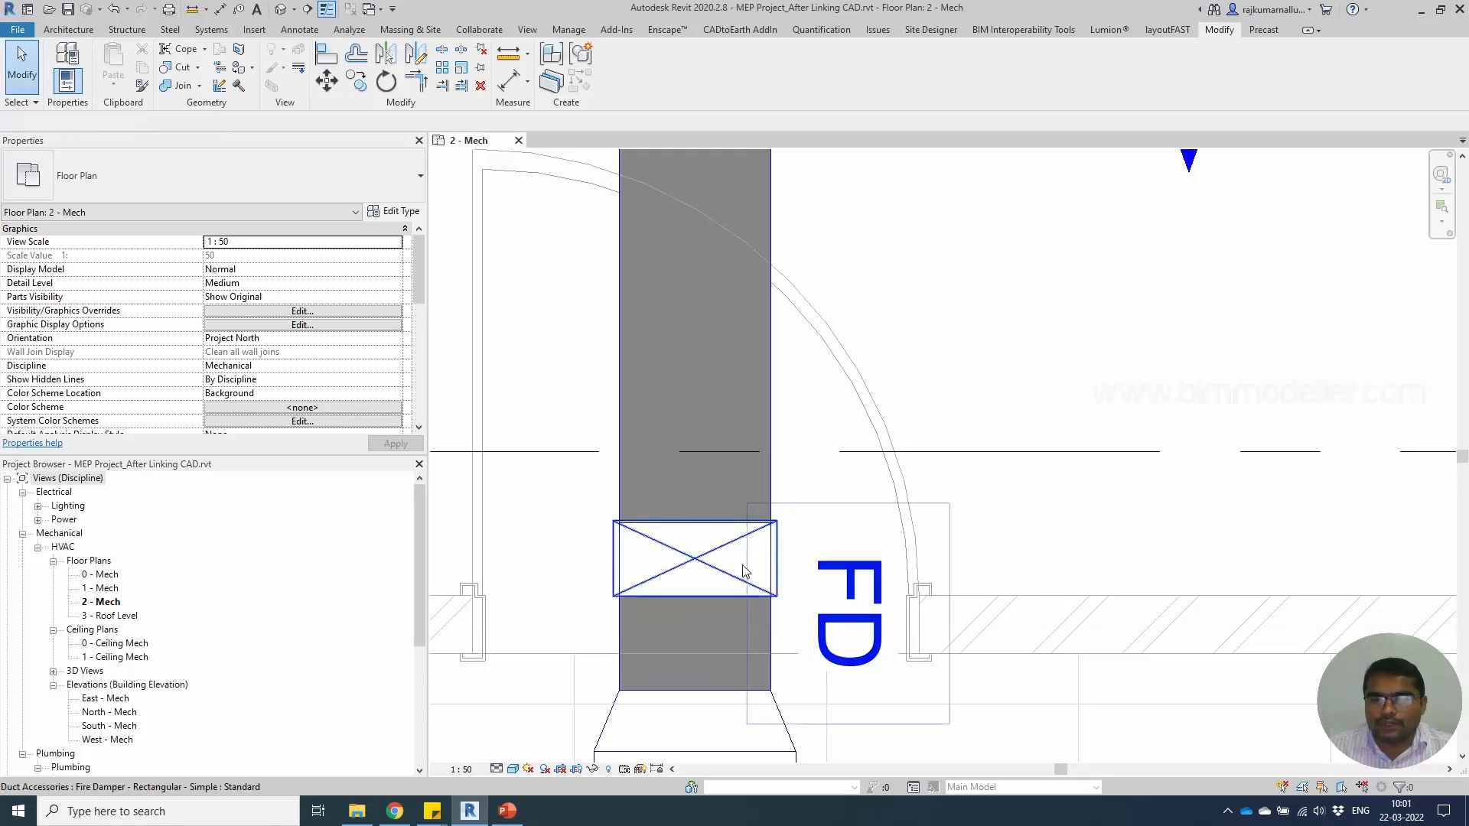
{"action": "left_click", "coordinate": [693, 558]}
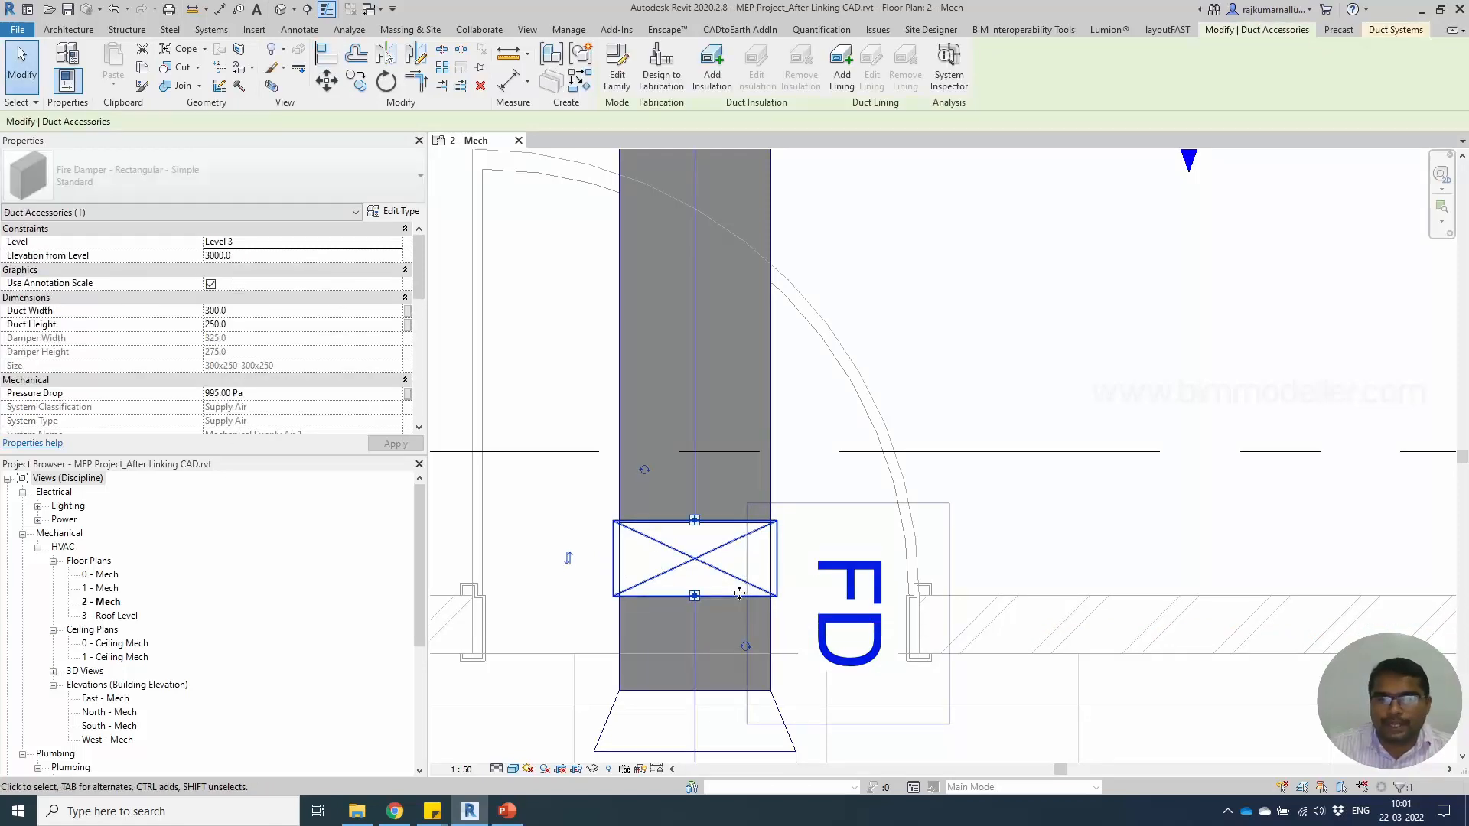
{"action": "left_click_drag", "start_coordinate": [694, 558], "coordinate": [694, 609]}
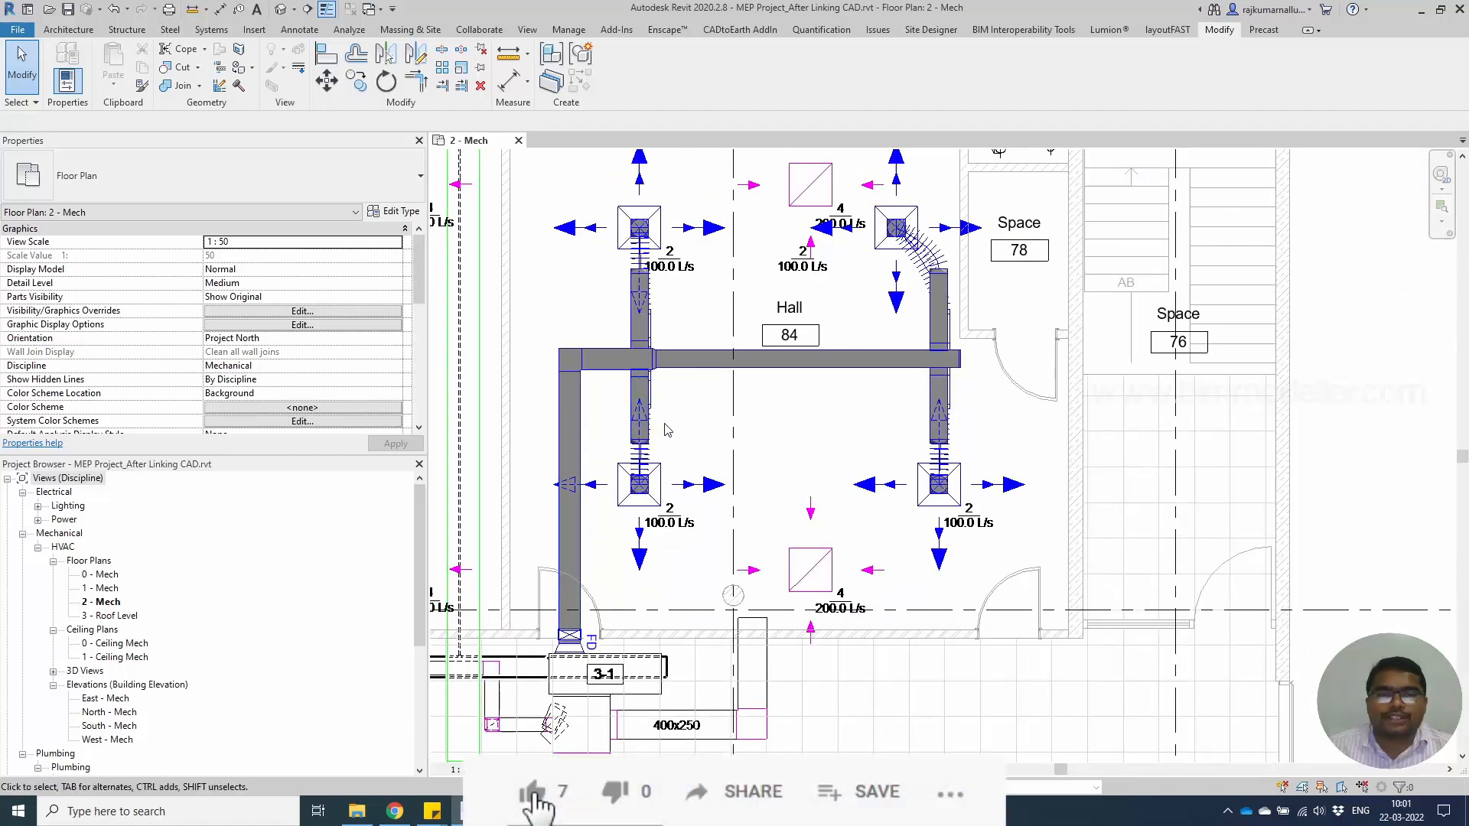
{"action": "left_click", "coordinate": [789, 335]}
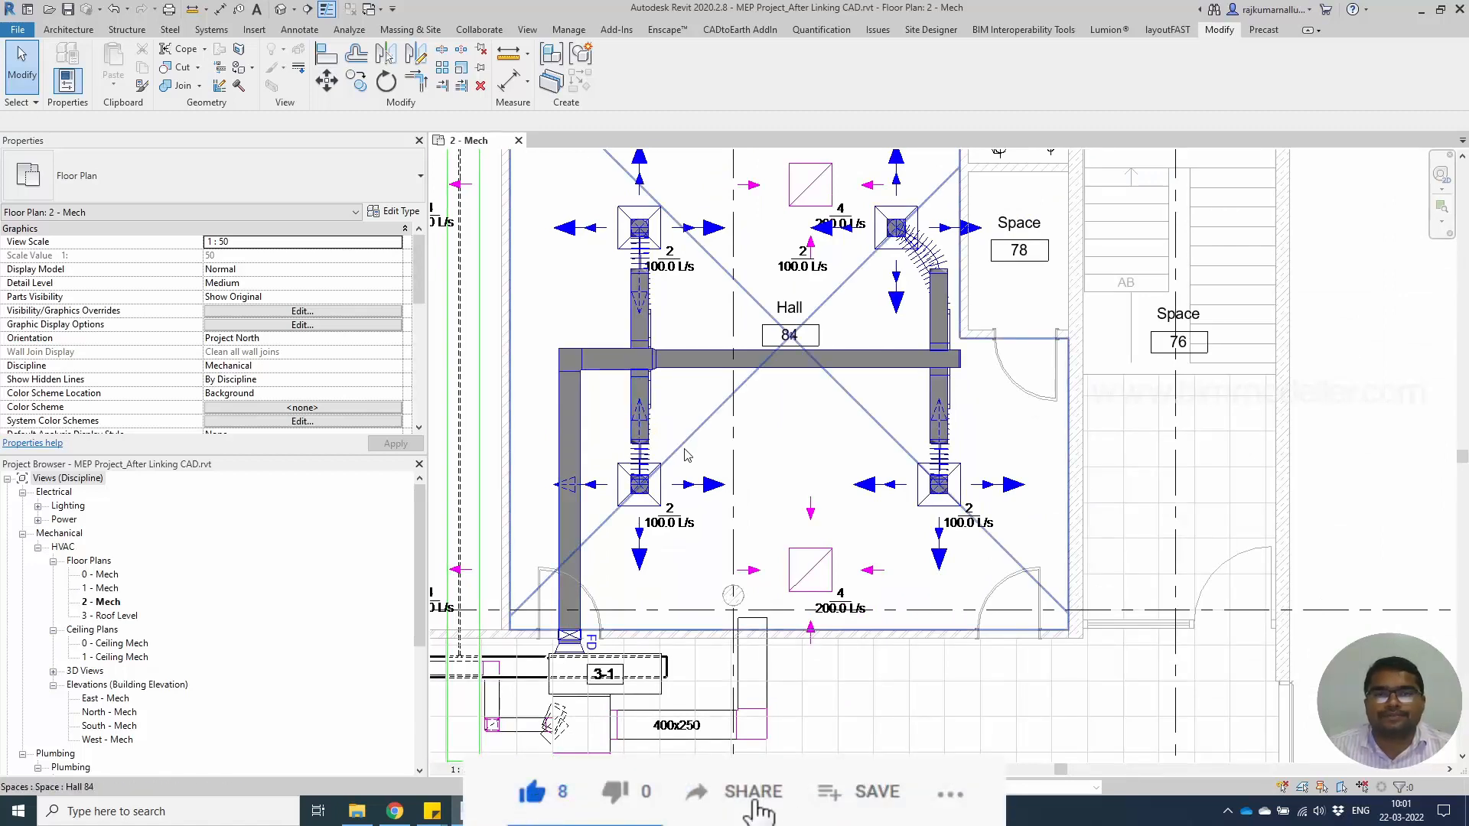